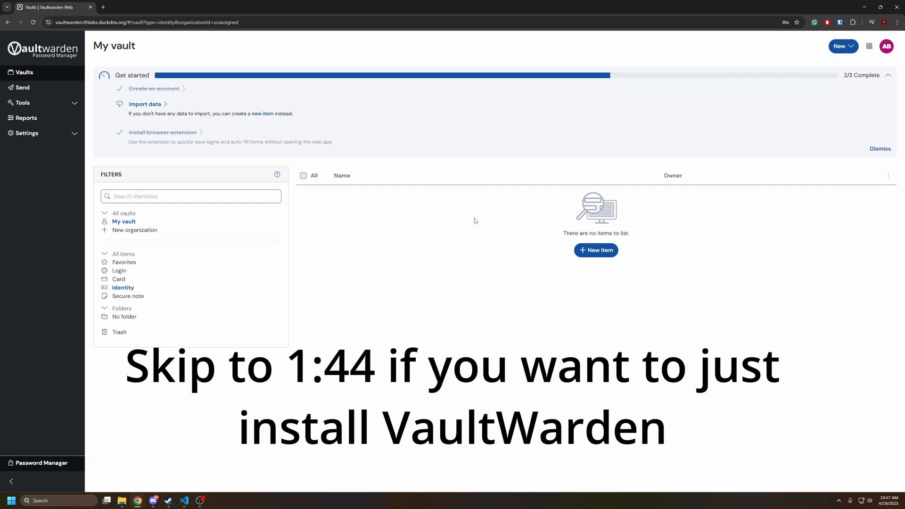
pyautogui.moveTo(174, 281)
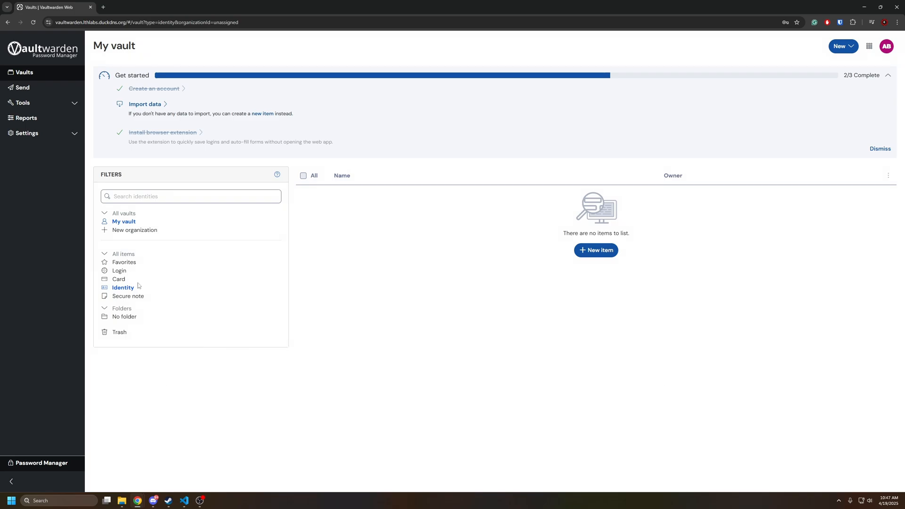
pyautogui.moveTo(183, 317)
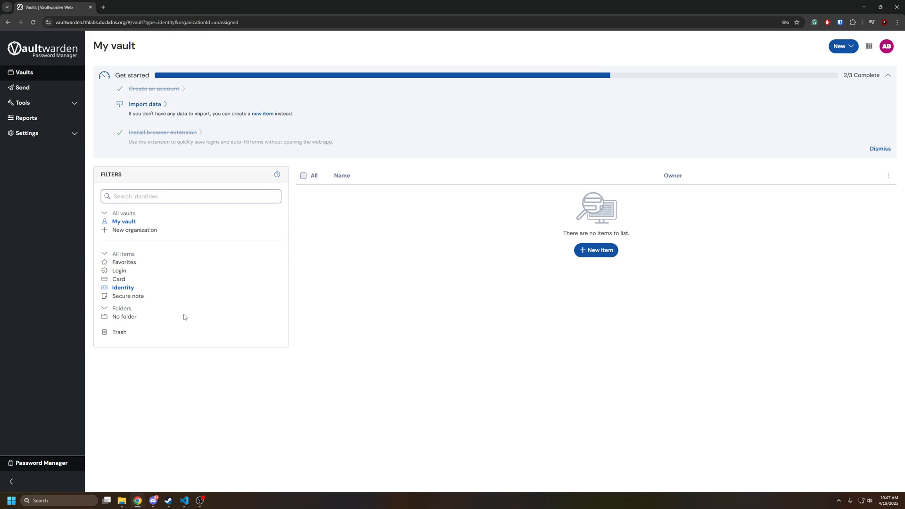
pyautogui.moveTo(465, 282)
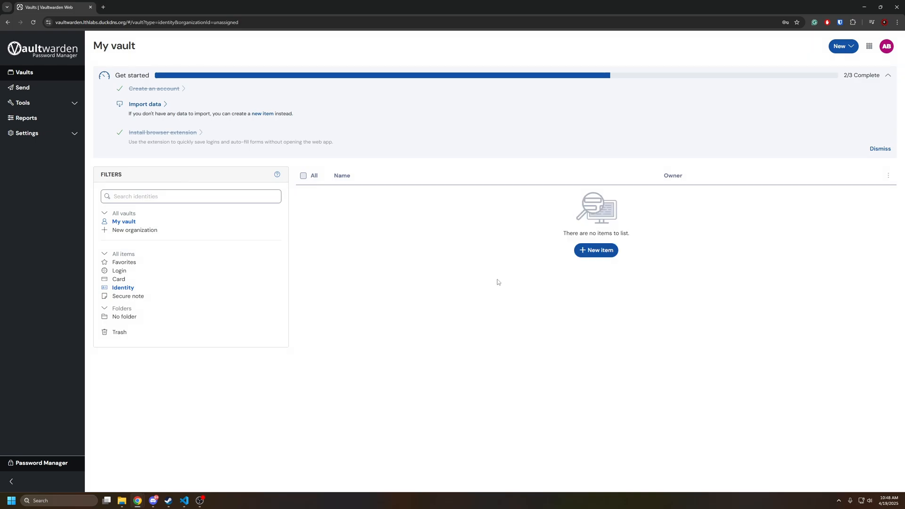
# - Start a new Login item in the Bitwarden extension and try its password generator
pyautogui.click(595, 250)
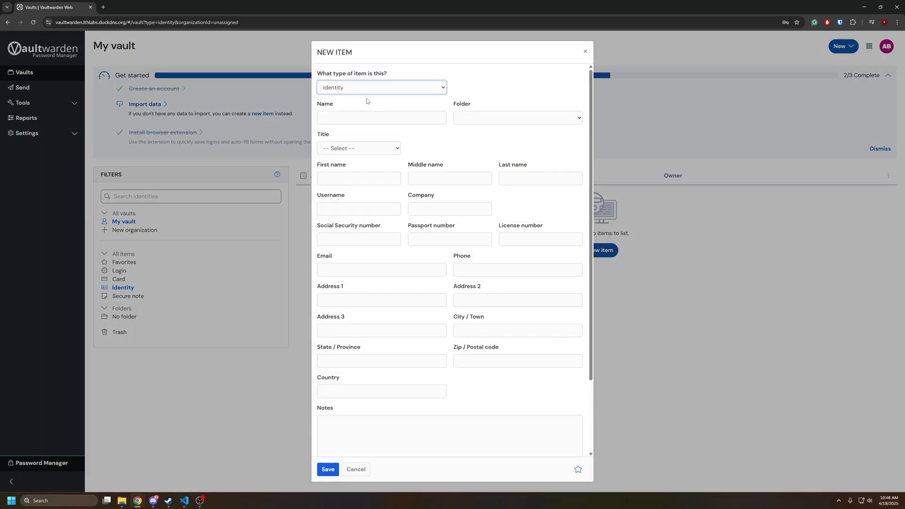
pyautogui.click(382, 87)
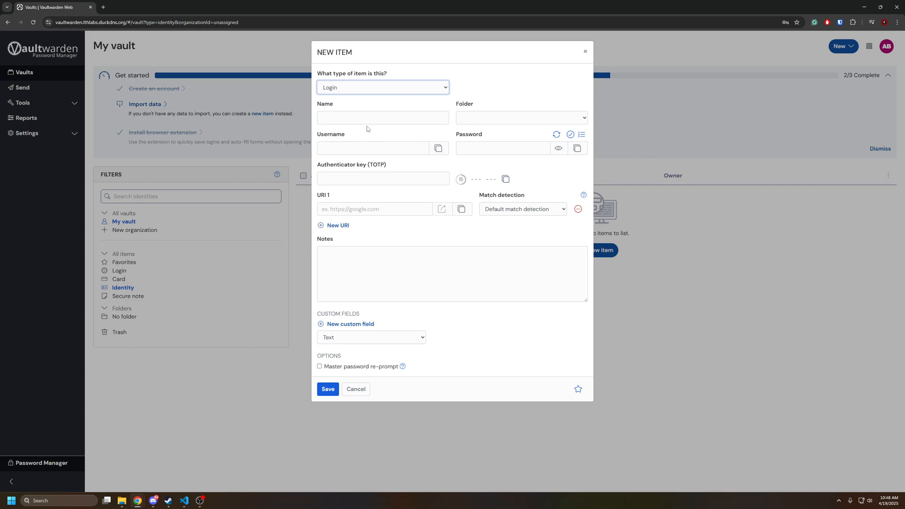
pyautogui.moveTo(576, 62)
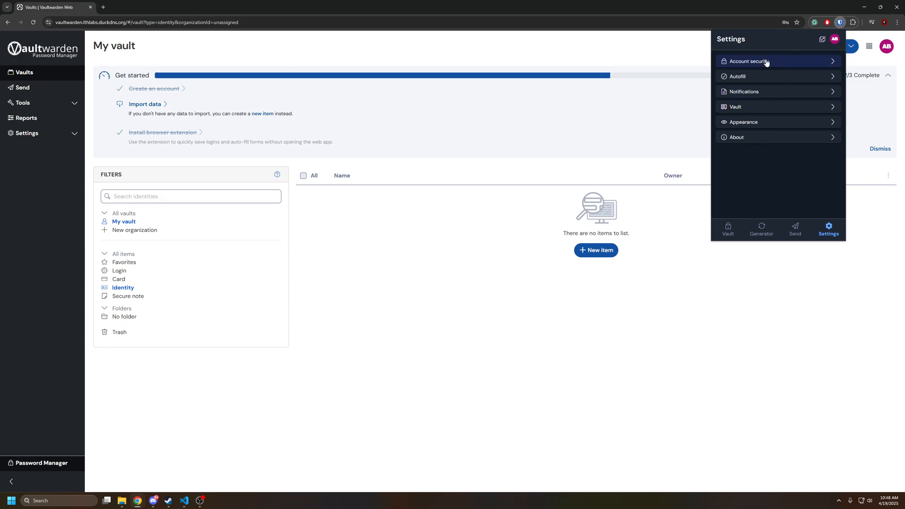
pyautogui.moveTo(746, 164)
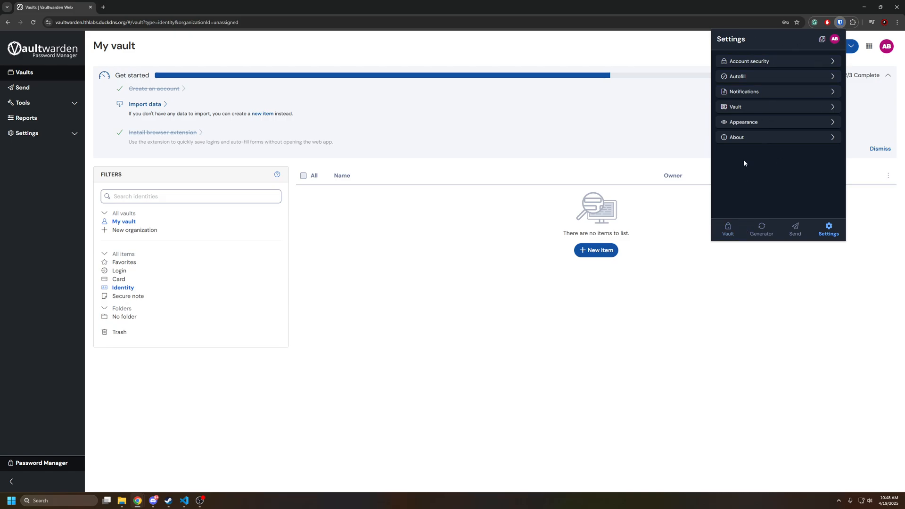
pyautogui.click(728, 229)
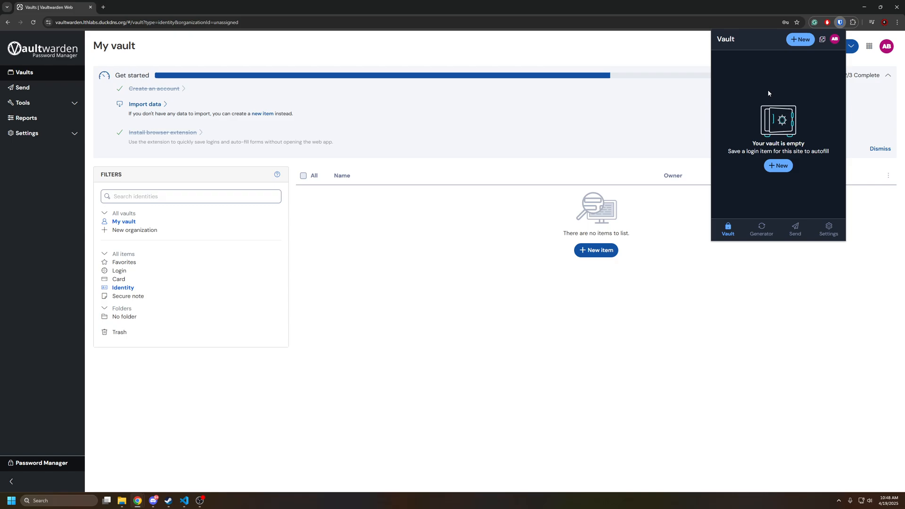
pyautogui.click(762, 229)
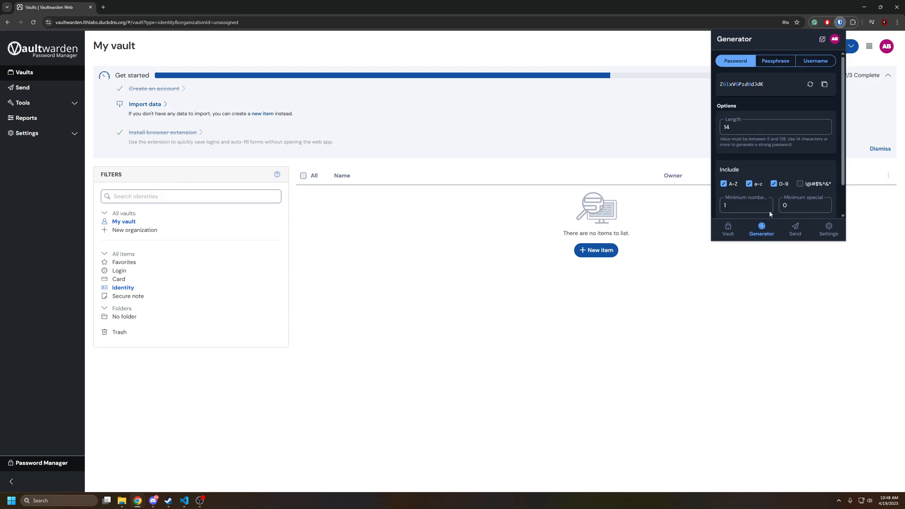
pyautogui.click(777, 126)
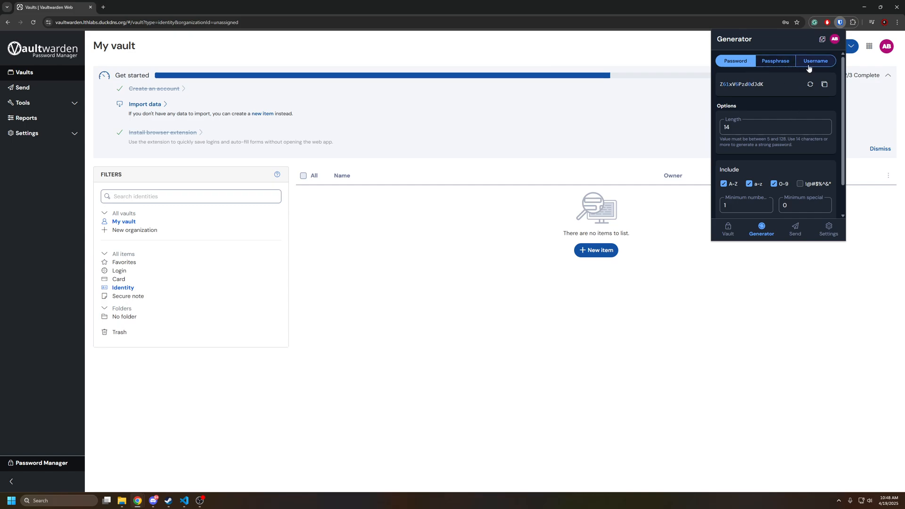
pyautogui.click(728, 229)
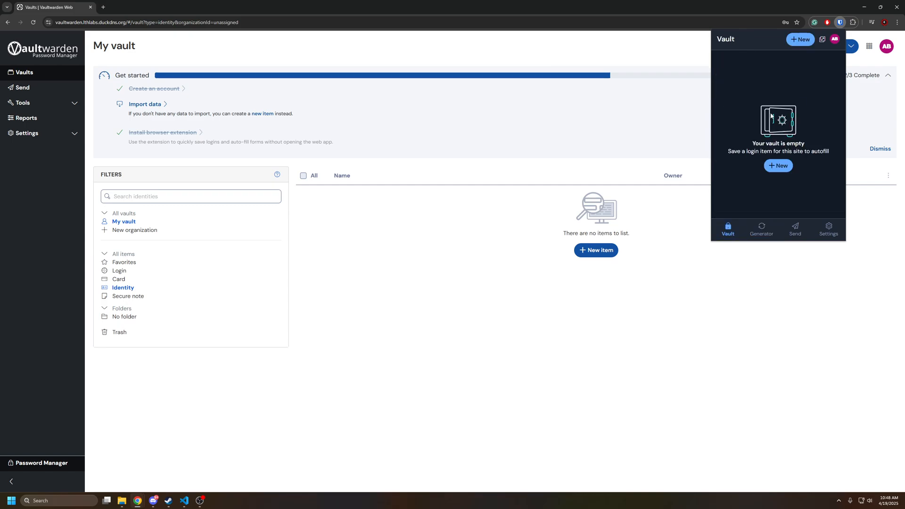
pyautogui.moveTo(777, 114)
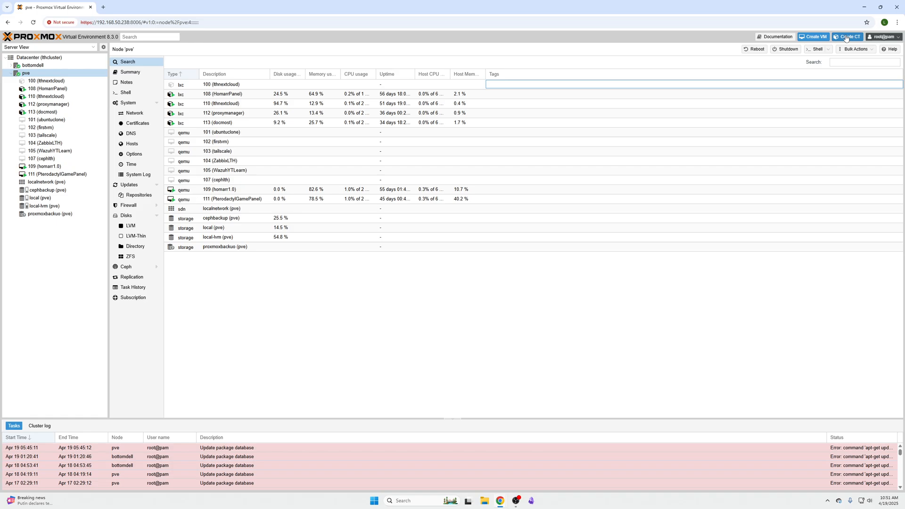
# - Start a new LXC container with hostname Vaultwarden and a root password
pyautogui.click(848, 37)
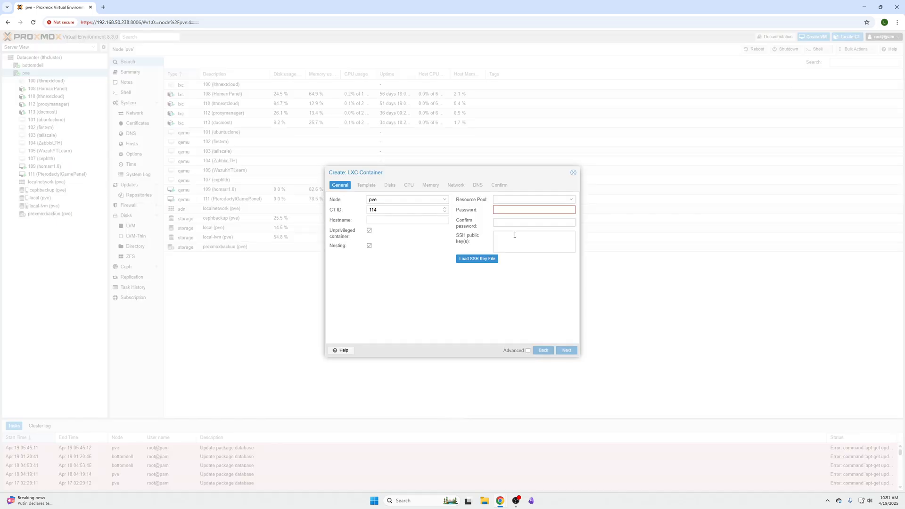
pyautogui.write('Vaultwarrden')
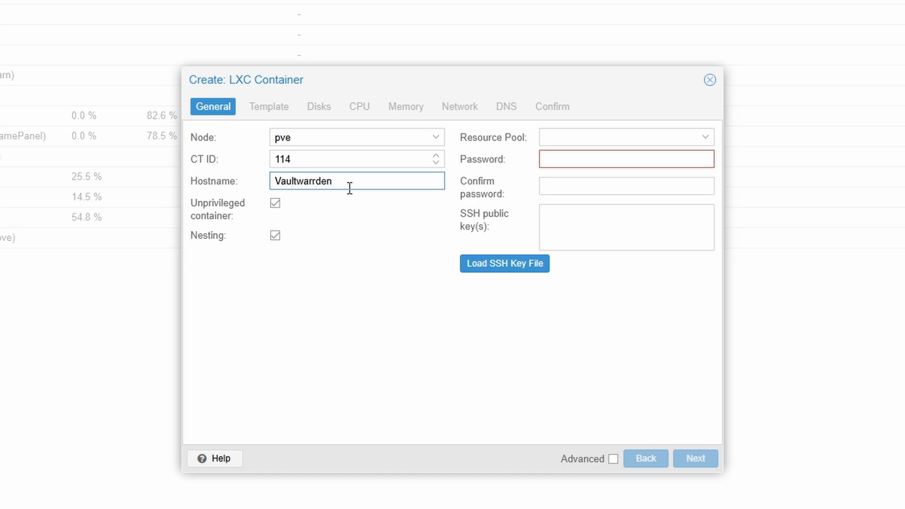
pyautogui.write('Vaultwarden')
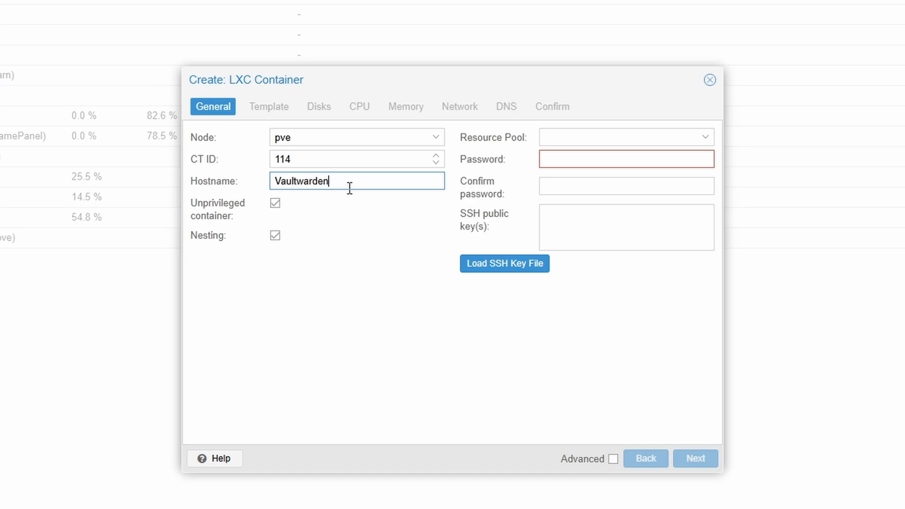
pyautogui.click(626, 159)
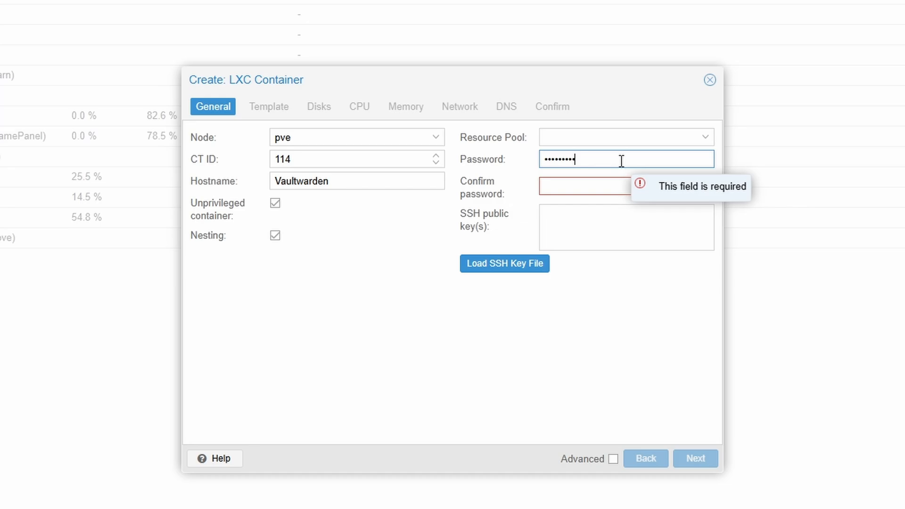
pyautogui.write('•••••')
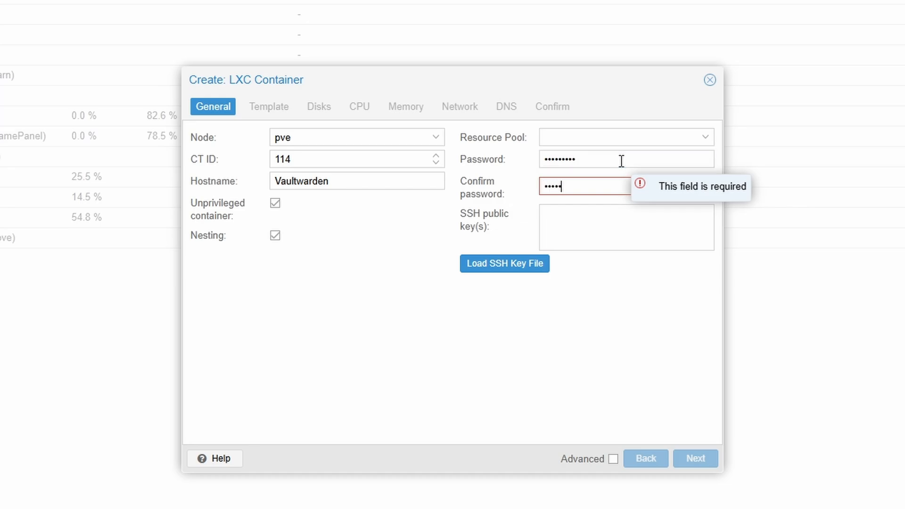
# - Choose the Ubuntu 22.04 template, 10 GiB disk, 2 cores, 512 MiB memory and DHCP
pyautogui.click(695, 458)
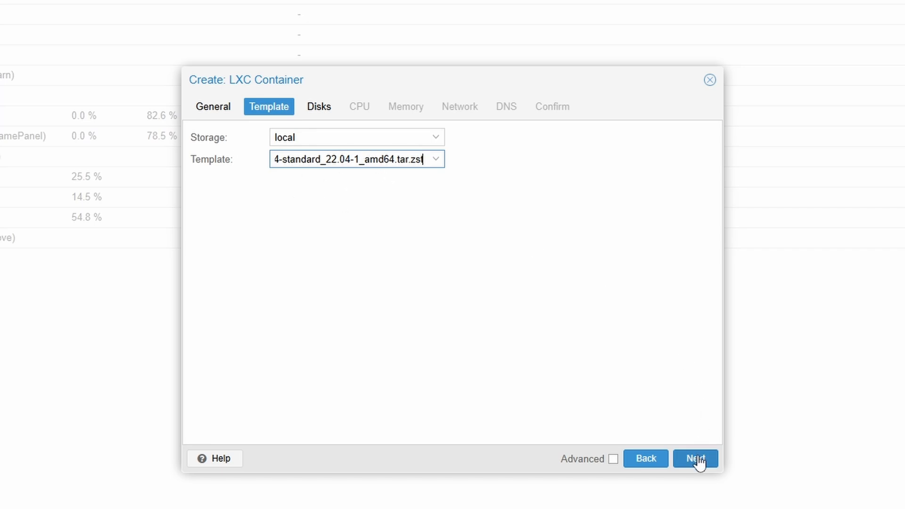
pyautogui.click(695, 458)
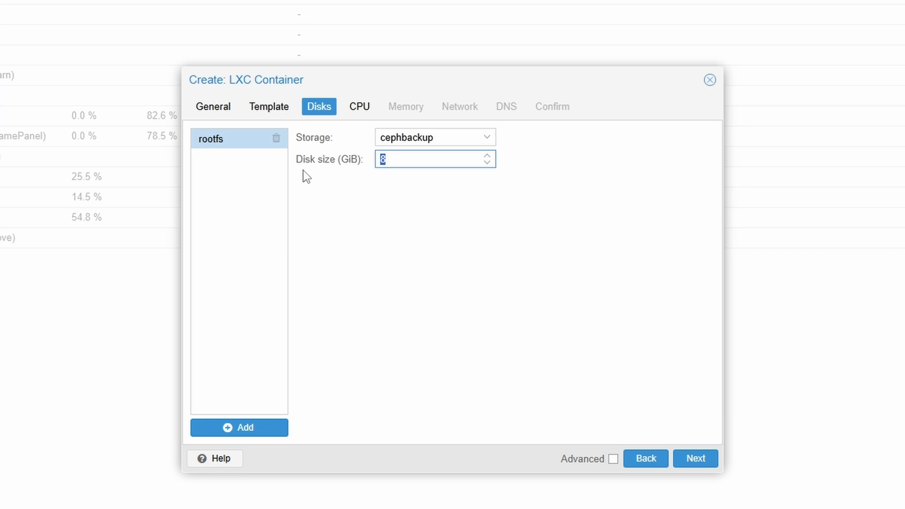
pyautogui.write('10')
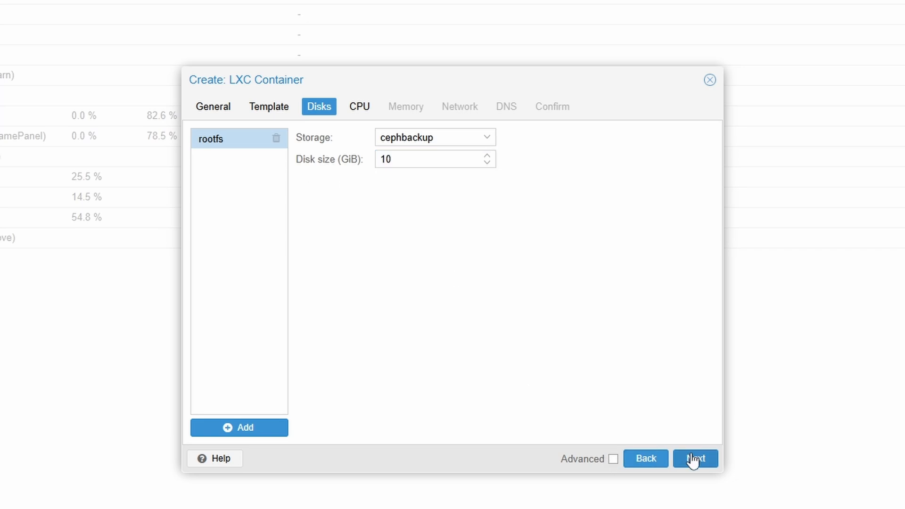
pyautogui.click(696, 459)
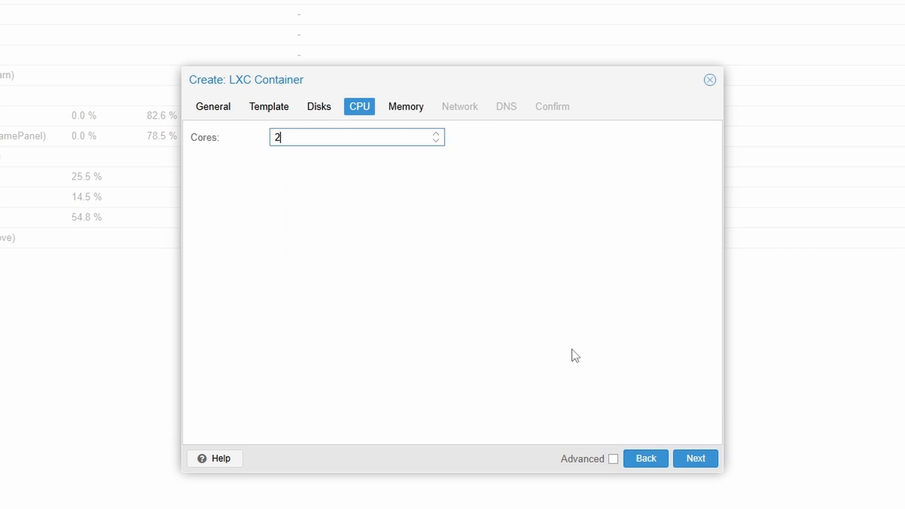
pyautogui.click(695, 458)
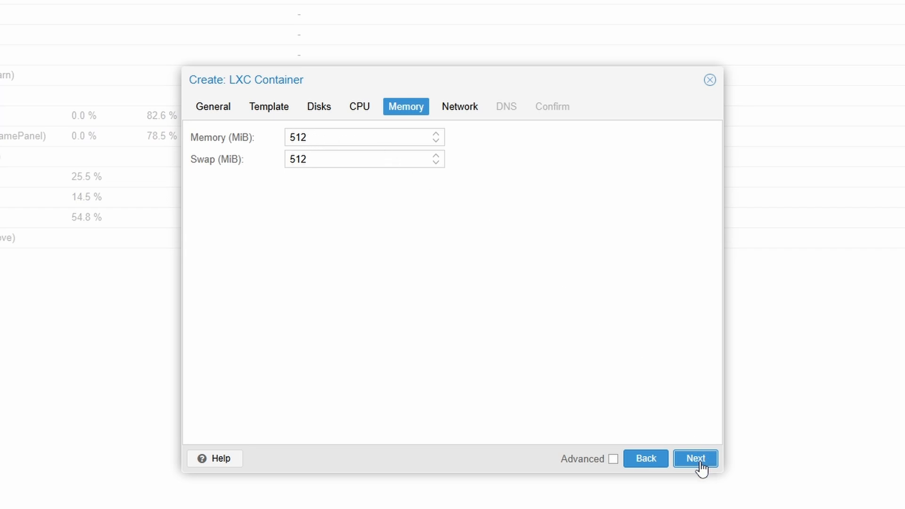
pyautogui.click(695, 458)
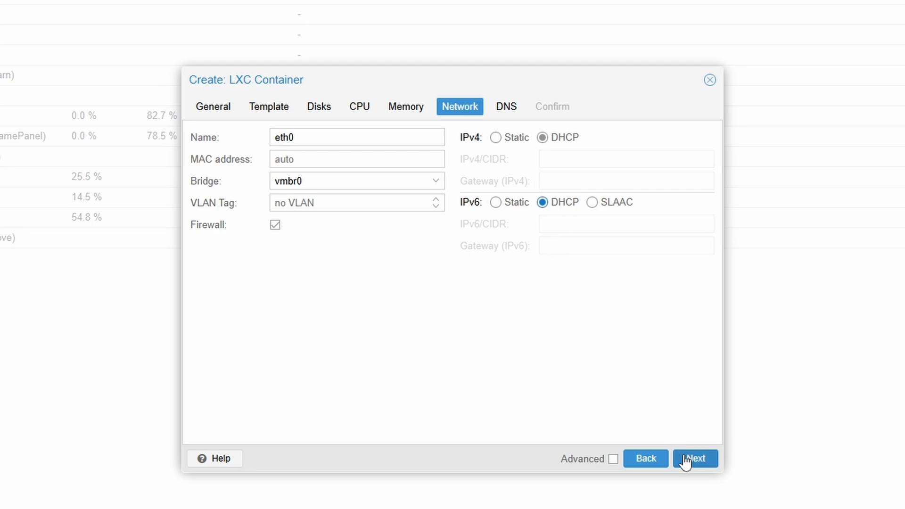
pyautogui.click(695, 459)
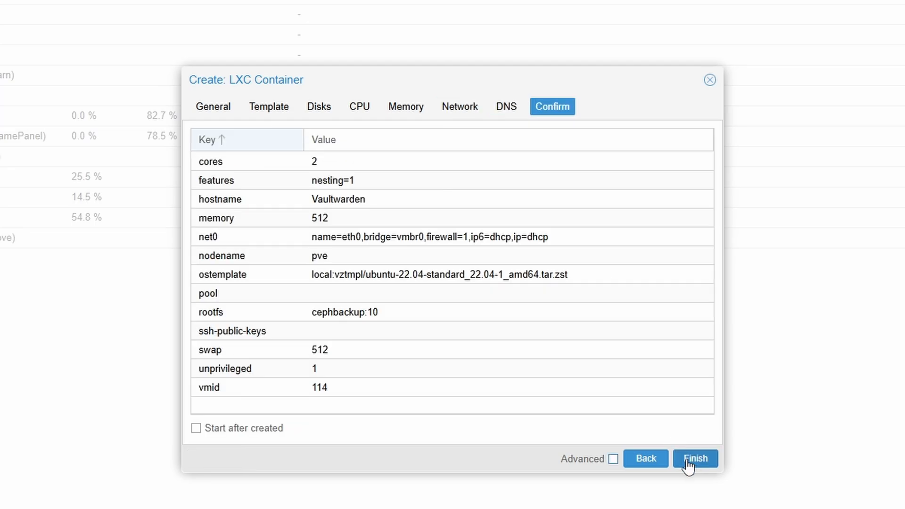
pyautogui.moveTo(679, 452)
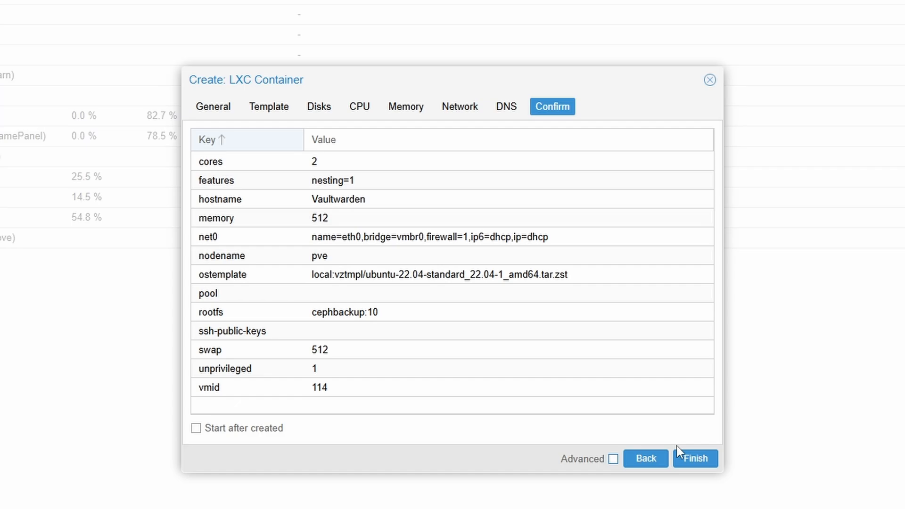
# - Create container 114, then start it from the Vaultwarden console
pyautogui.click(695, 458)
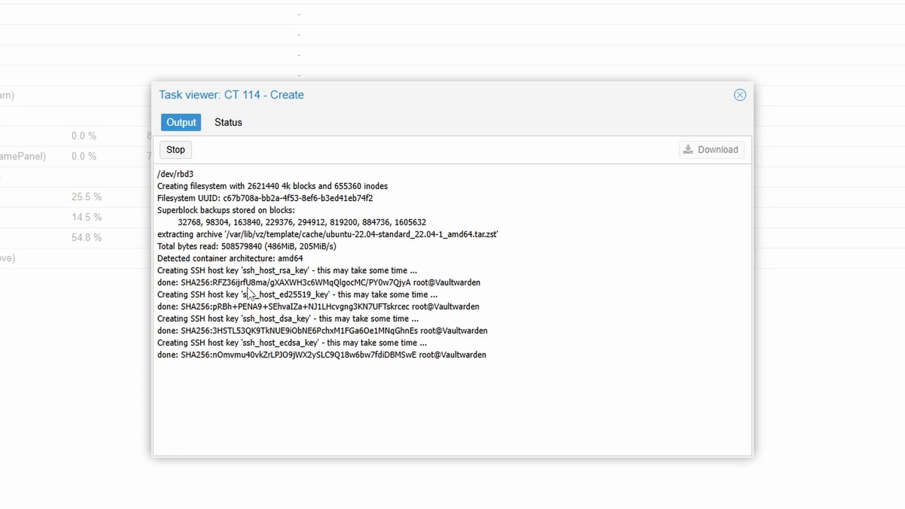
pyautogui.moveTo(244, 409)
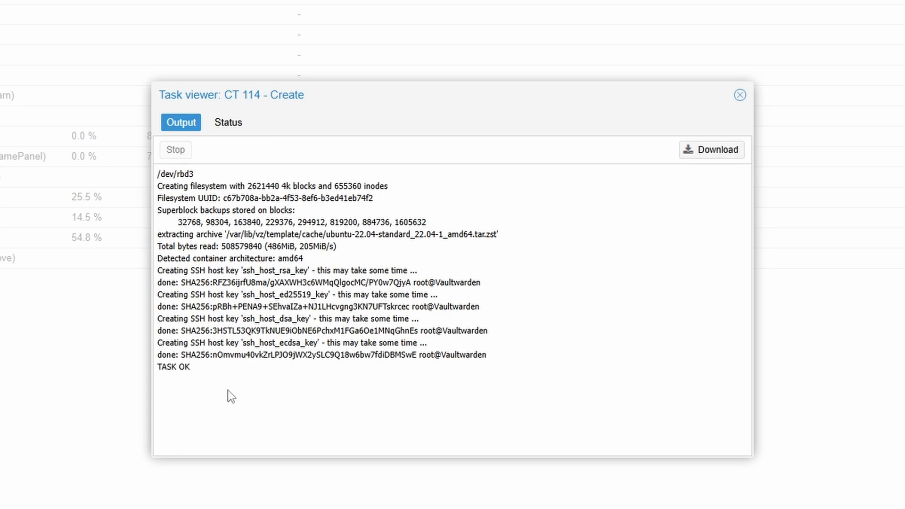
pyautogui.click(740, 95)
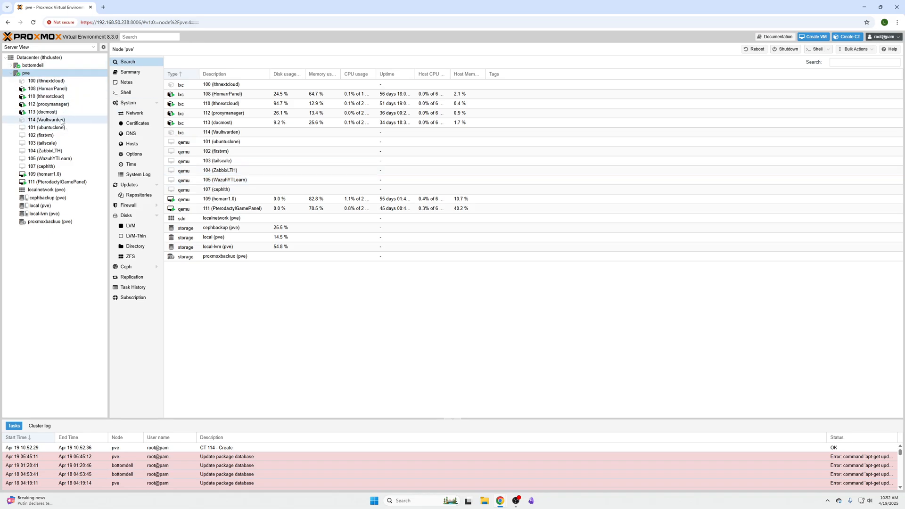
pyautogui.click(46, 120)
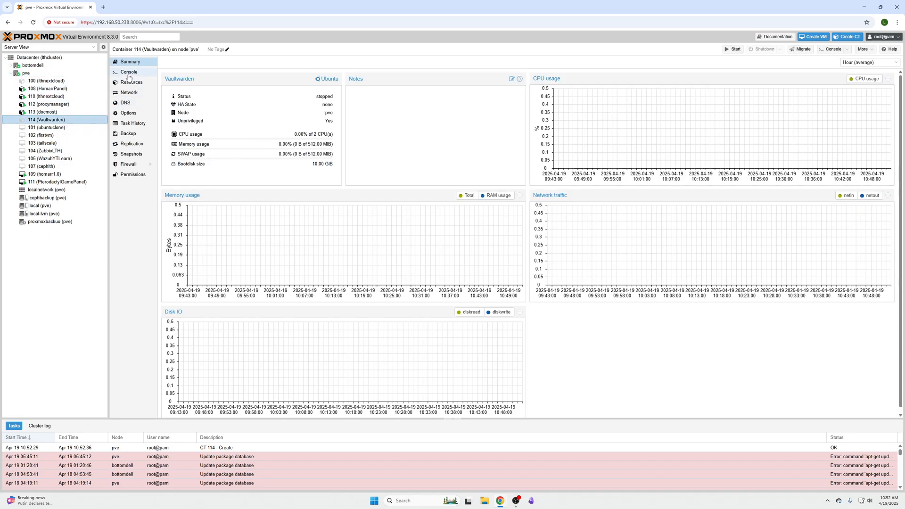
pyautogui.click(129, 72)
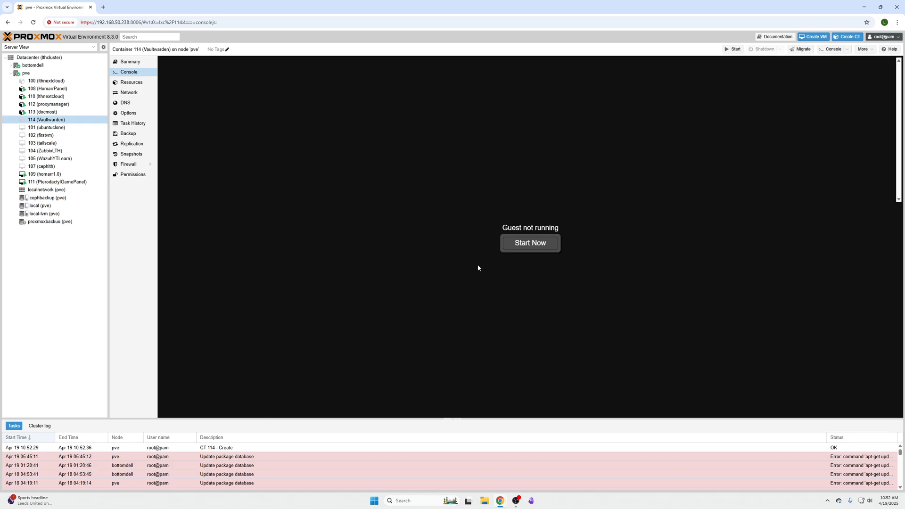
pyautogui.click(529, 242)
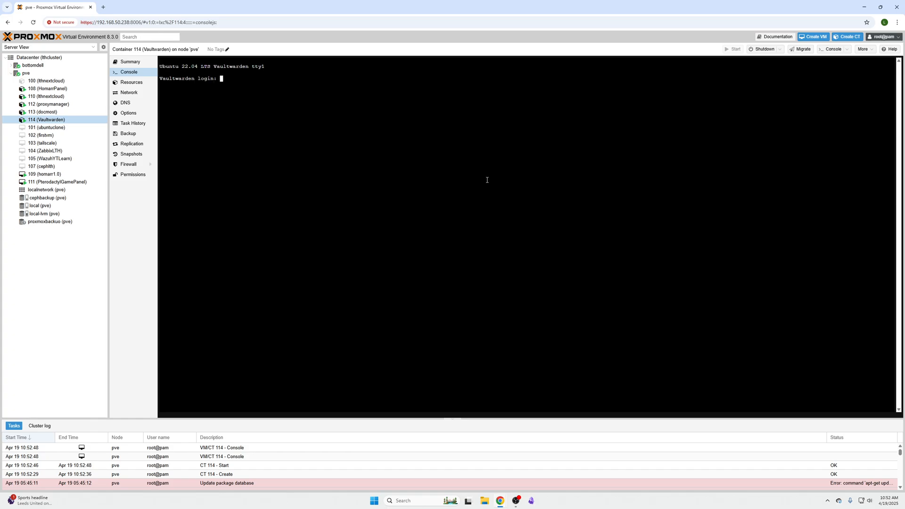
# - Log in as root, run ip a, select 192.168.50.201, and paste the Docker removal command
pyautogui.write('root')
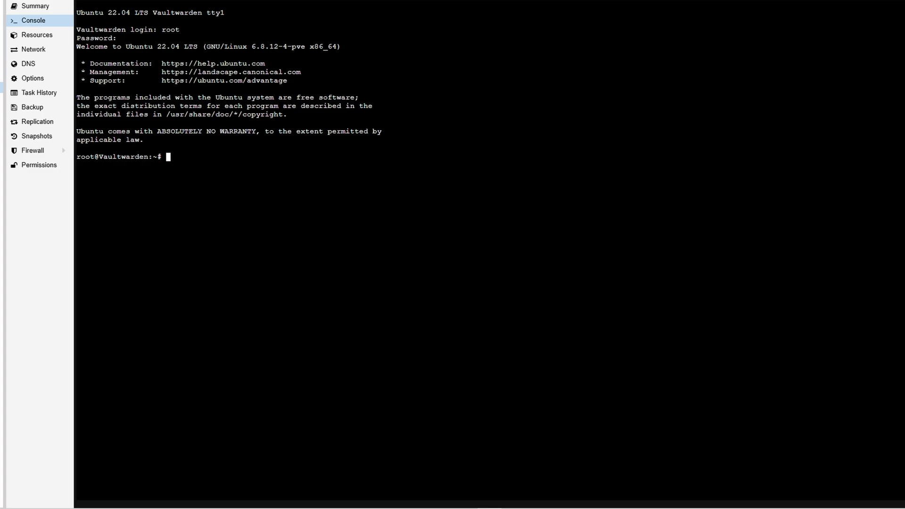
pyautogui.moveTo(237, 163)
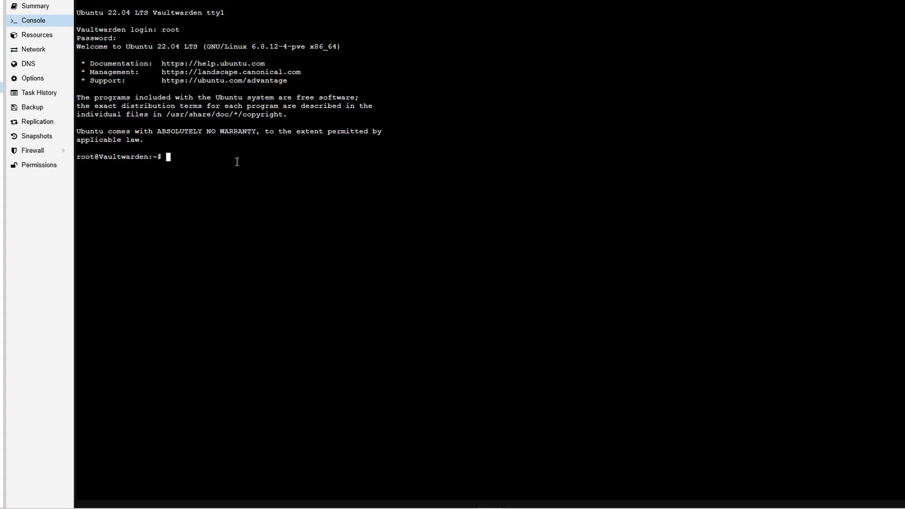
pyautogui.write('ip a')
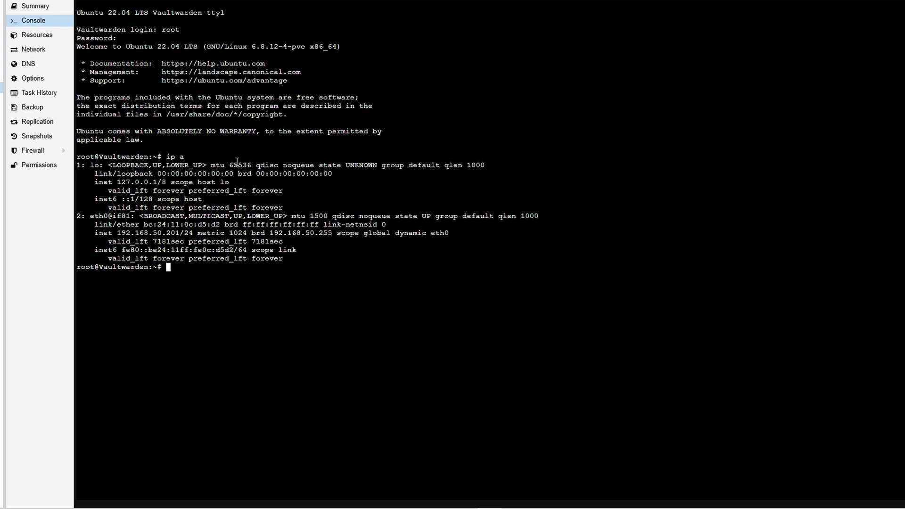
pyautogui.moveTo(118, 234)
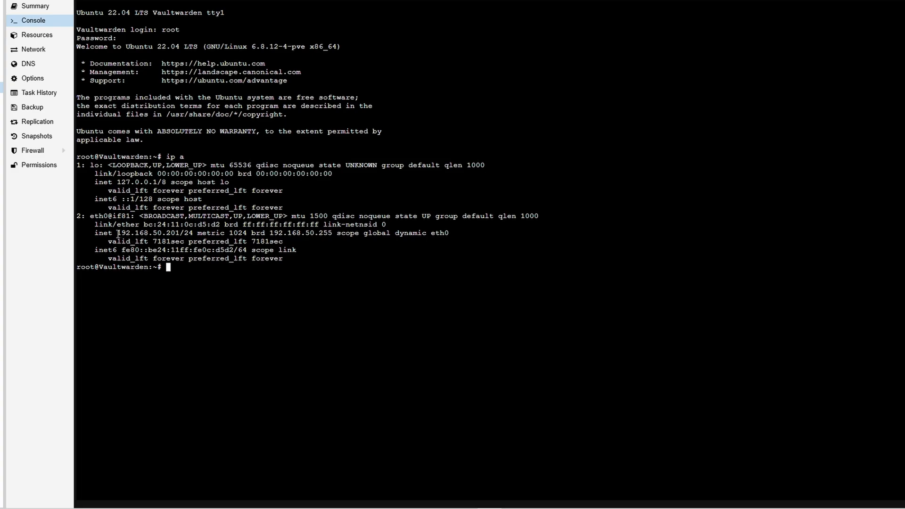
pyautogui.moveTo(116, 232); pyautogui.dragTo(195, 233)
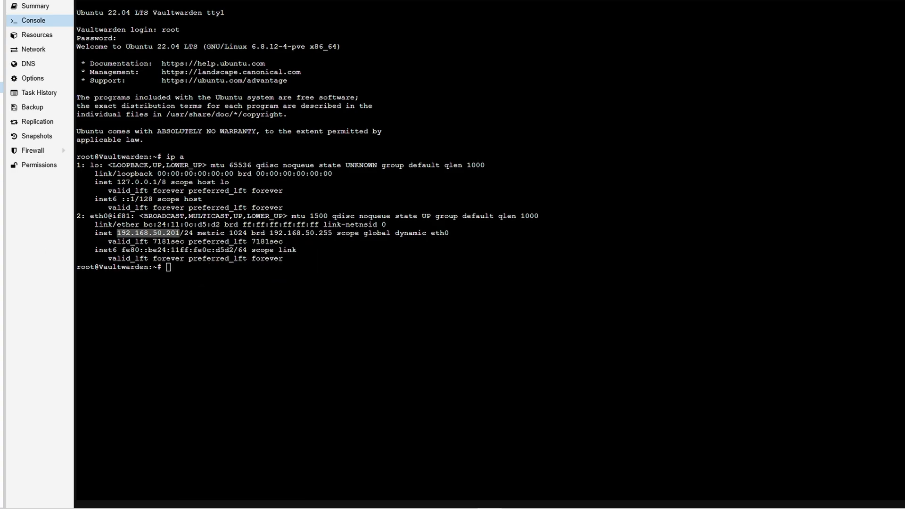
pyautogui.rightClick(169, 268)
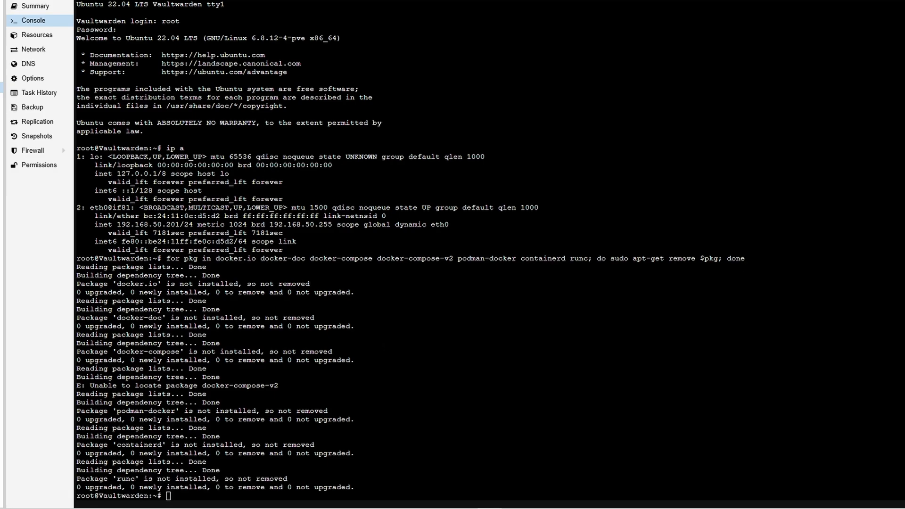
# - Paste the Docker repository setup and docker-ce install commands, following the output
pyautogui.rightClick(224, 502)
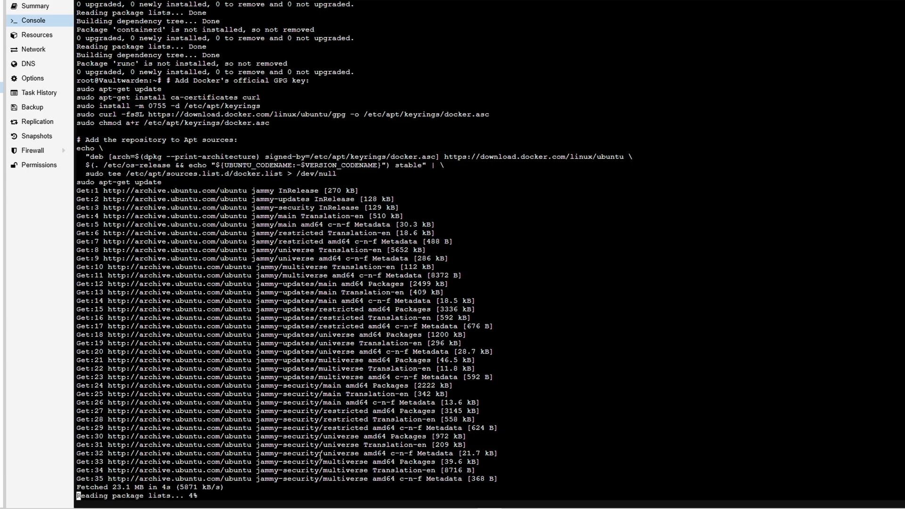
pyautogui.scroll(-3)
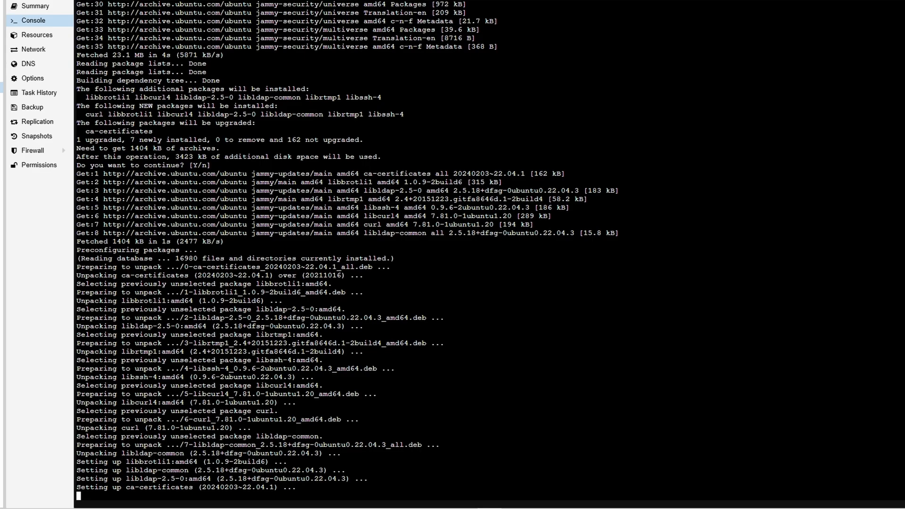
pyautogui.scroll(-3)
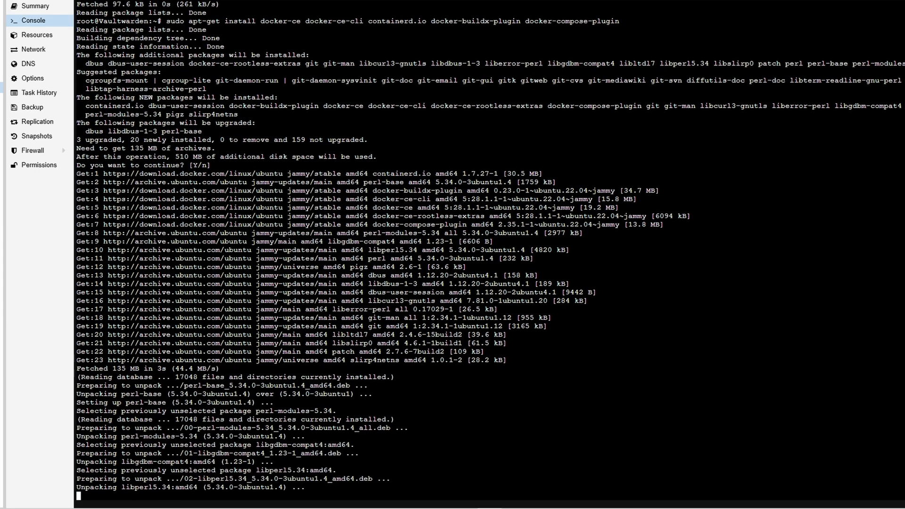
pyautogui.scroll(-3)
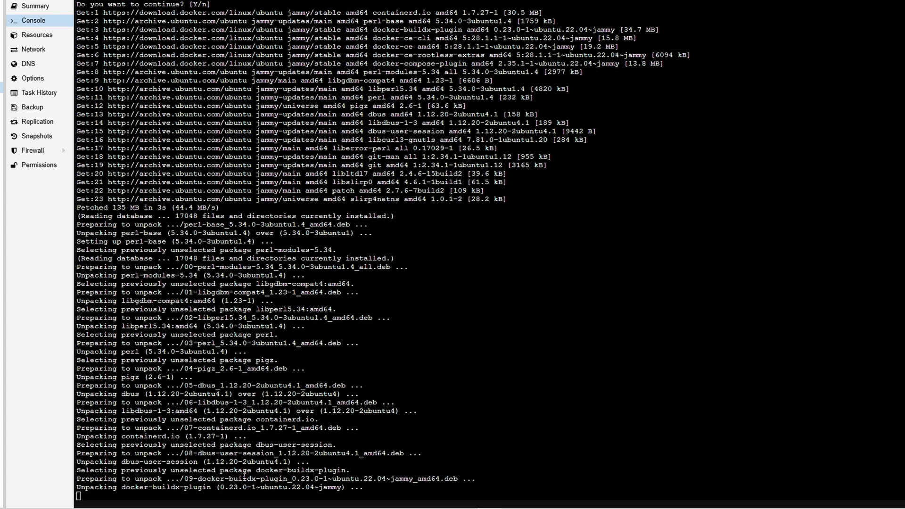
pyautogui.scroll(-3)
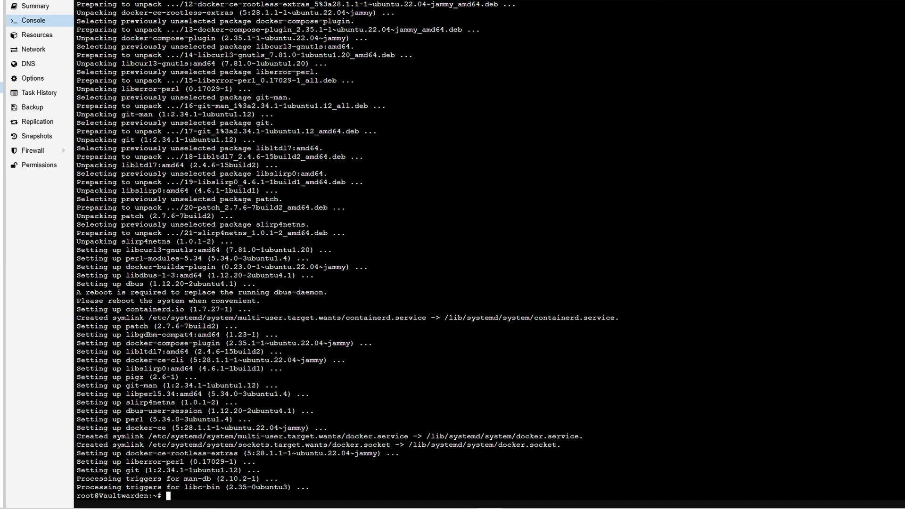
# - Run sudo docker run hello-world, select 'Hello from Docker!', then run docker compose version
pyautogui.rightClick(271, 282)
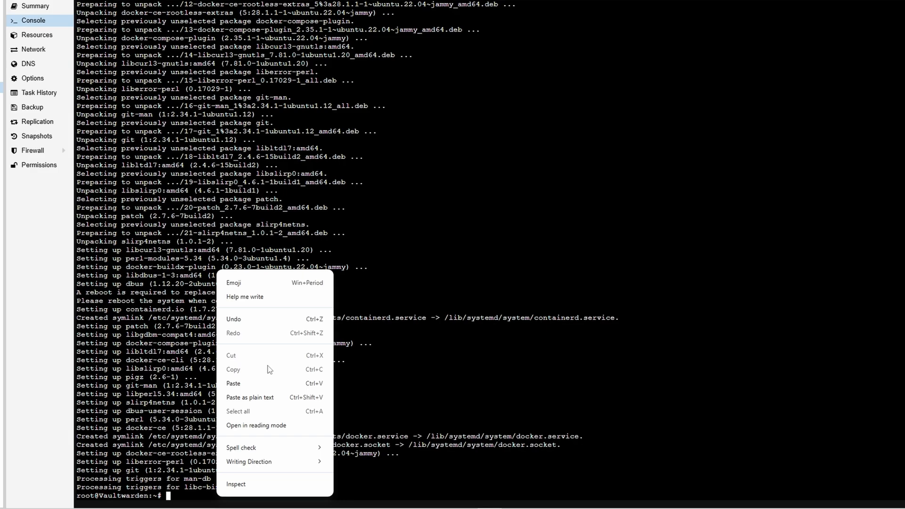
pyautogui.write('sudo docker run hello-world')
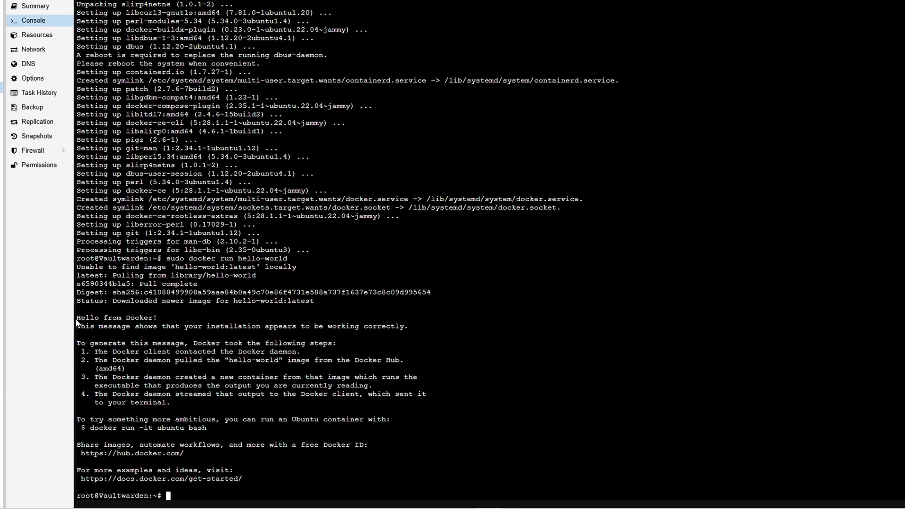
pyautogui.doubleClick(115, 318)
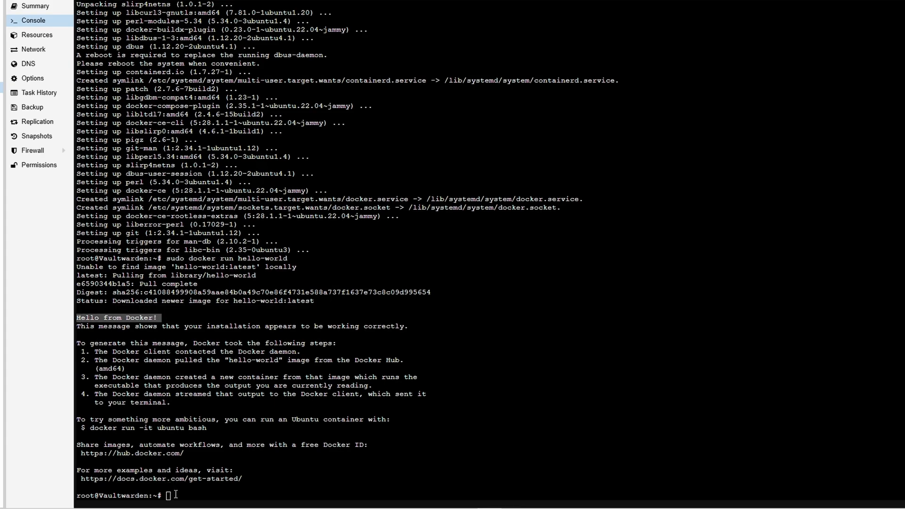
pyautogui.write('docker compose version')
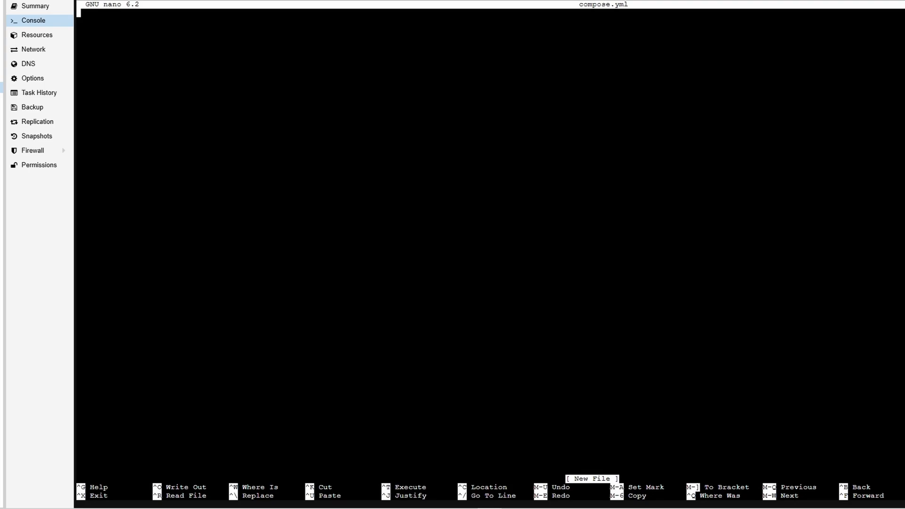
# - Paste the Vaultwarden compose config into compose.yml and save it
pyautogui.rightClick(231, 160)
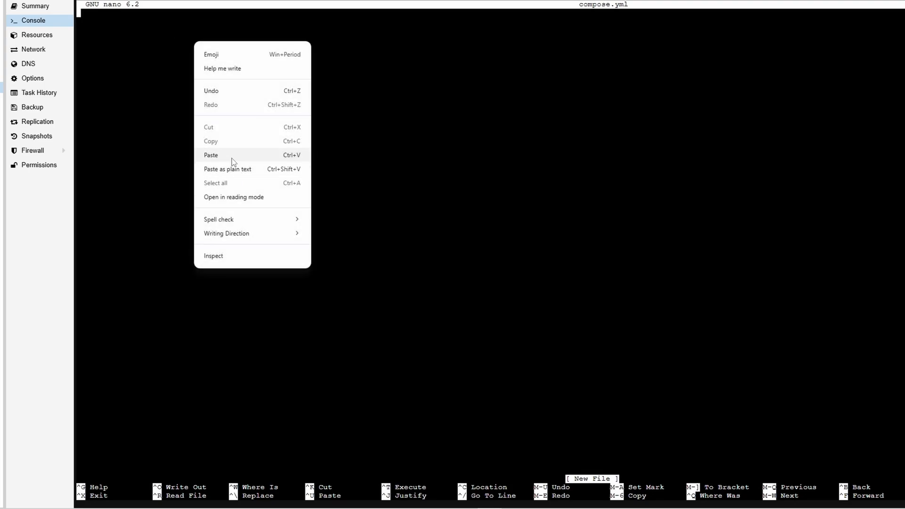
pyautogui.click(211, 155)
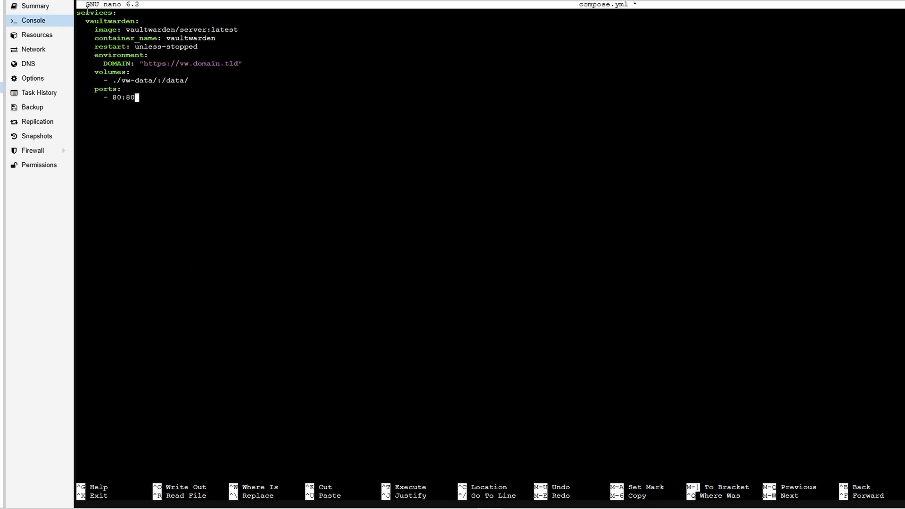
pyautogui.moveTo(214, 79)
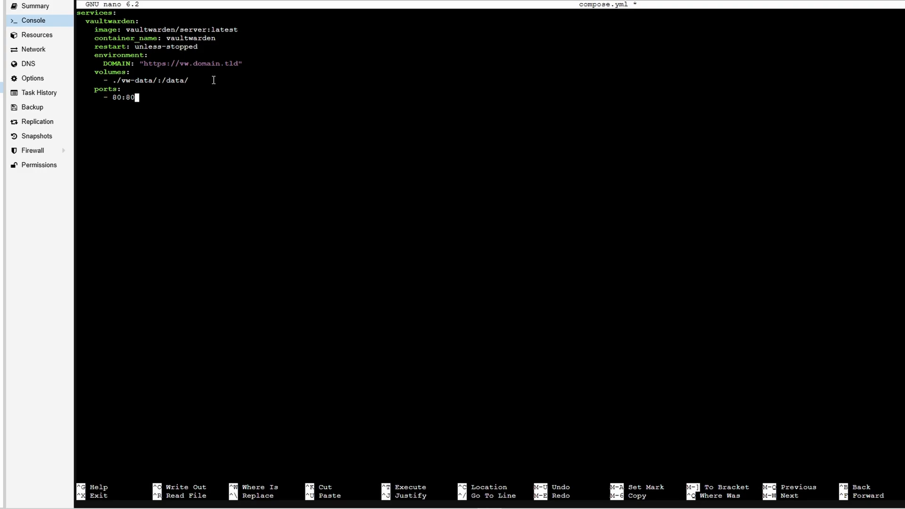
pyautogui.moveTo(118, 29)
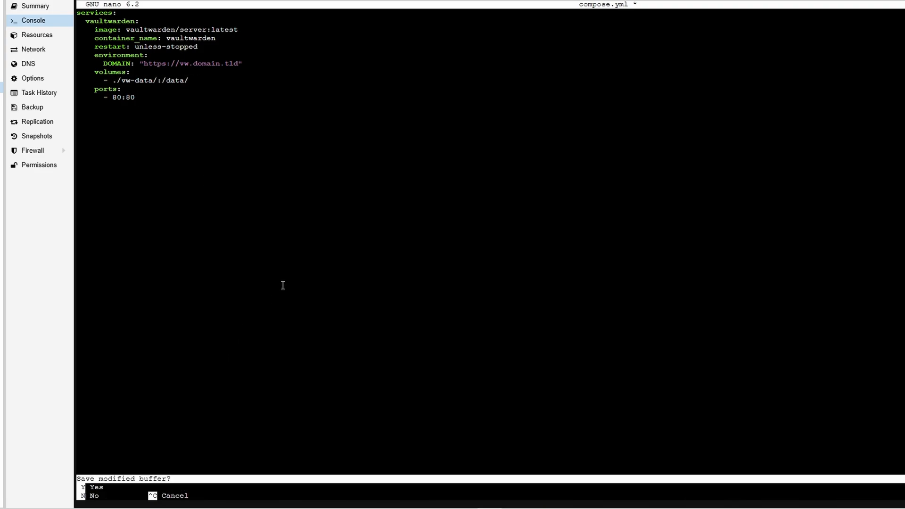
pyautogui.press('y')
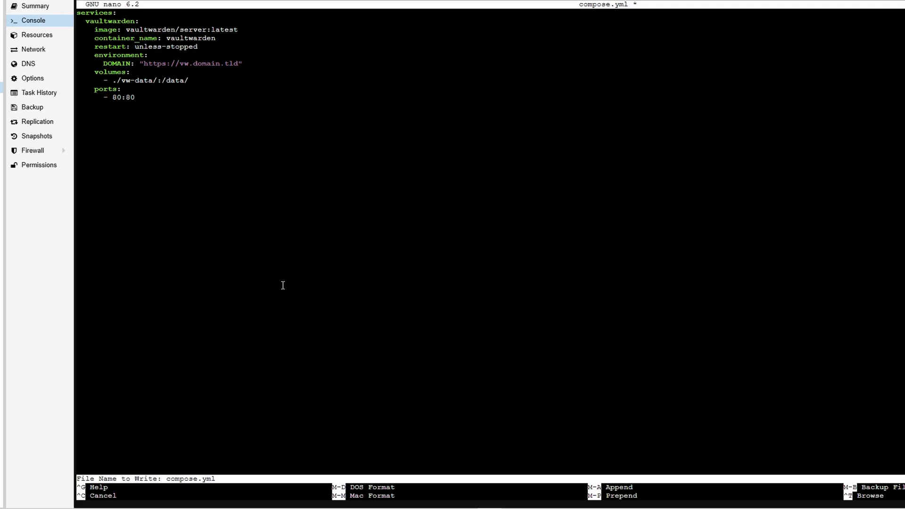
pyautogui.press('Enter')
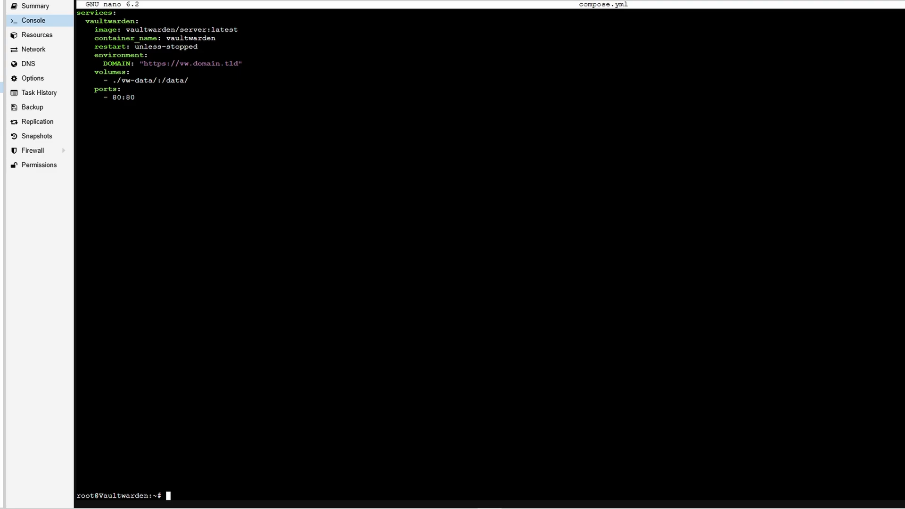
pyautogui.moveTo(195, 143)
pyautogui.write('docker compose up -d')
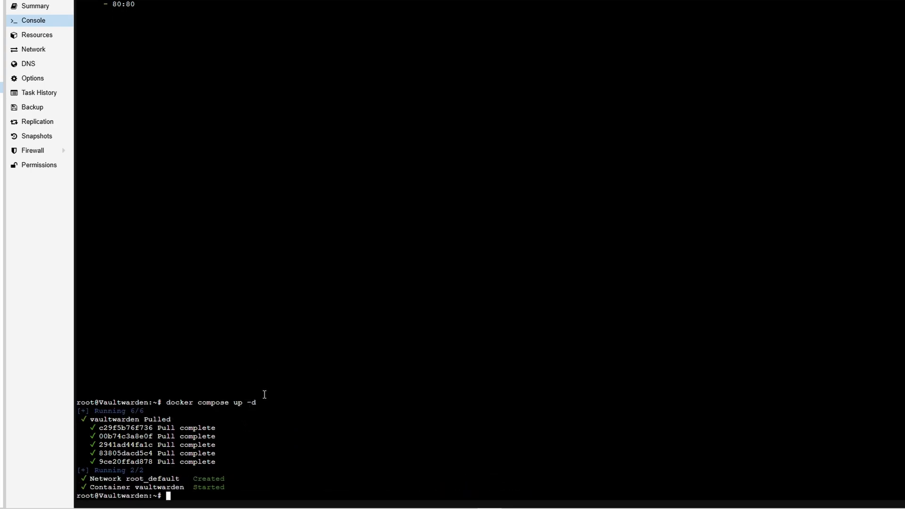
# - Run docker compose up -d until the vaultwarden container shows Started
pyautogui.doubleClick(251, 402)
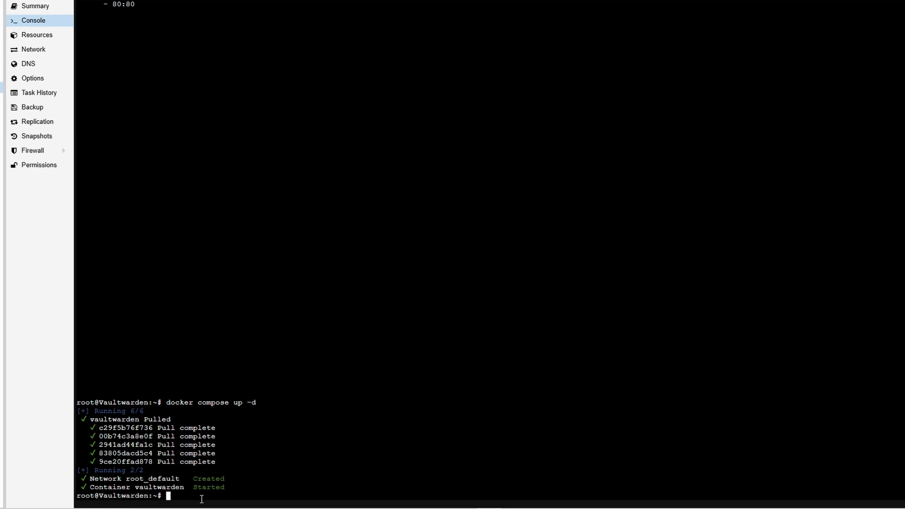
pyautogui.moveTo(263, 426)
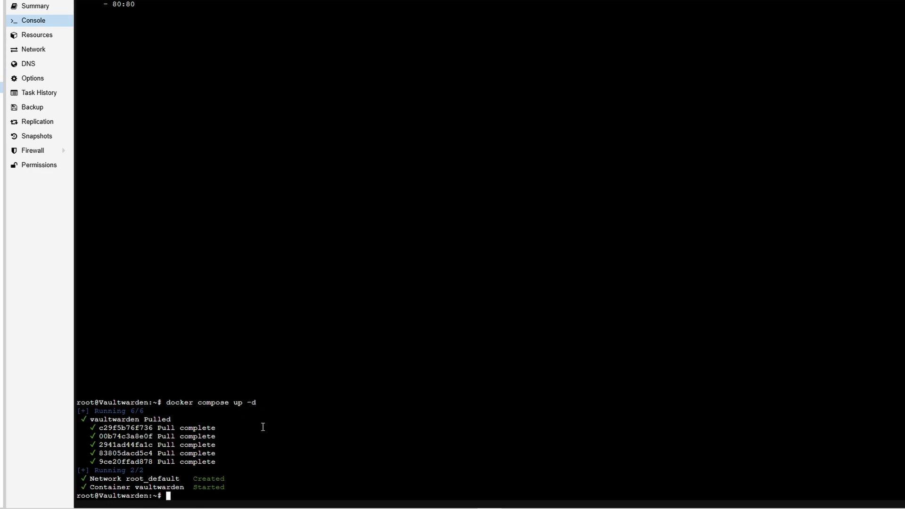
pyautogui.moveTo(257, 372)
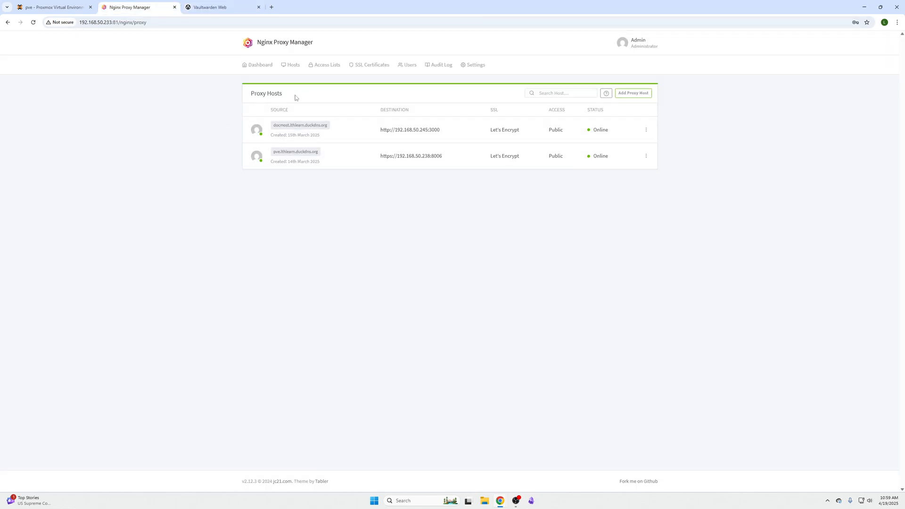
pyautogui.moveTo(623, 226)
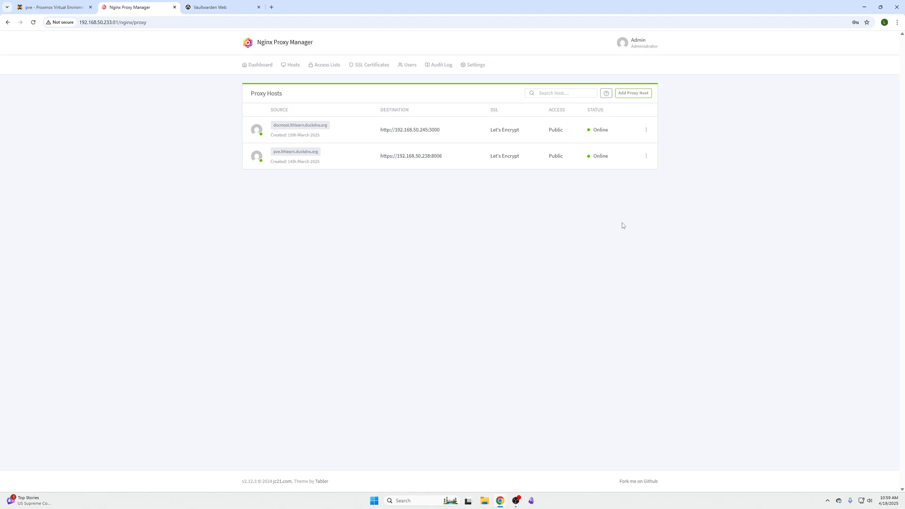
pyautogui.moveTo(656, 185)
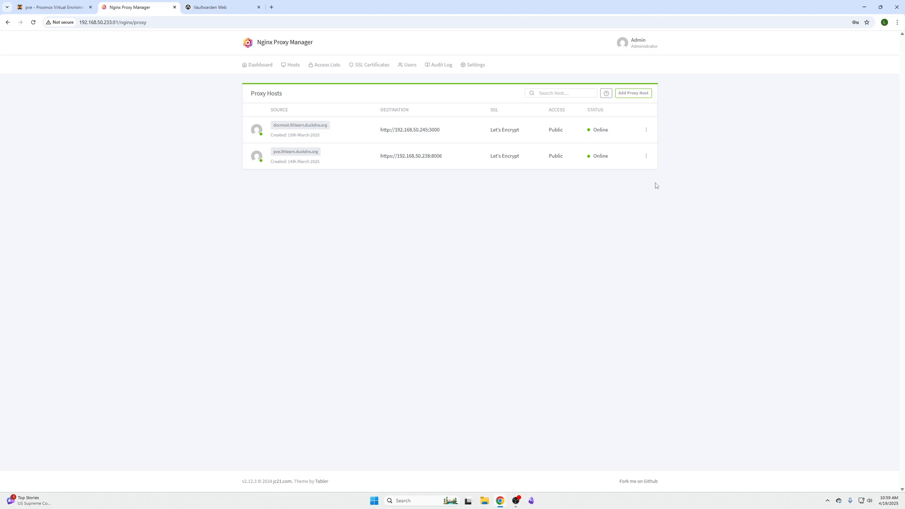
pyautogui.moveTo(646, 187)
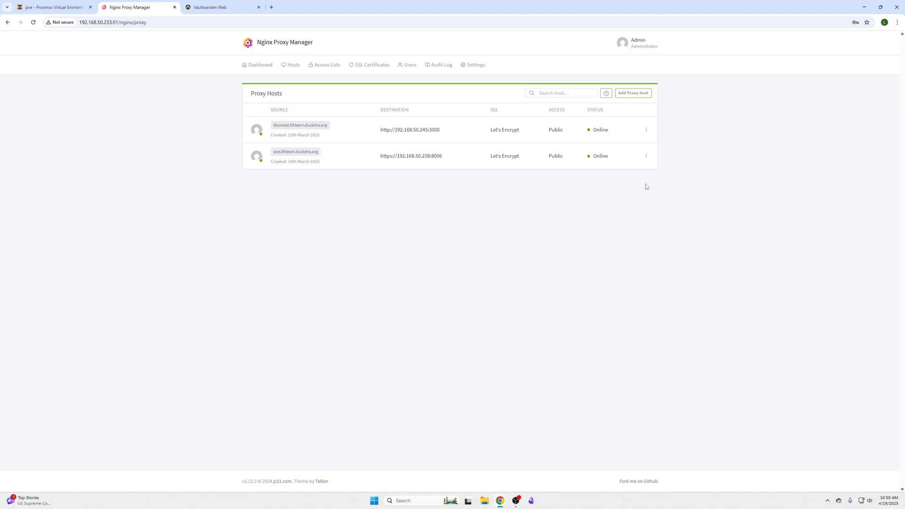
pyautogui.moveTo(593, 108)
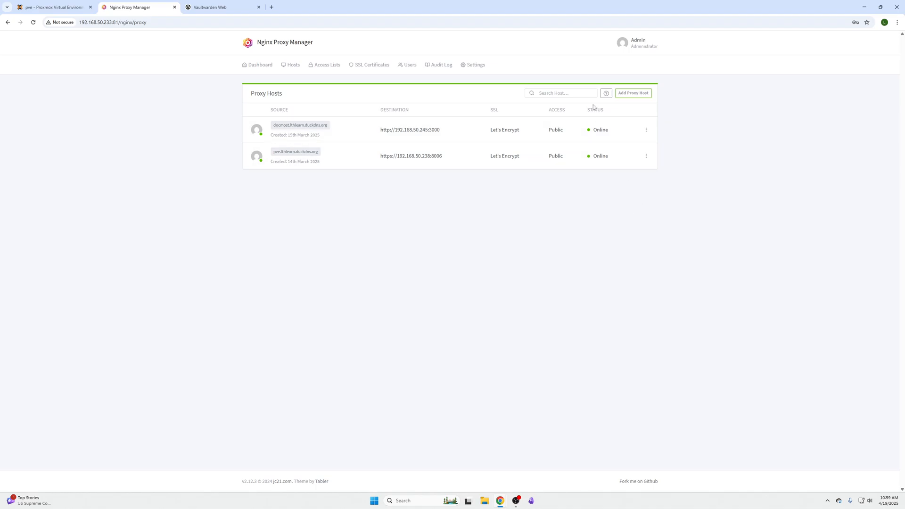
# - Add a proxy host vaultwarden.lthlearn.duckdns.org forwarding to 192.168.50.201 port 80
pyautogui.click(633, 93)
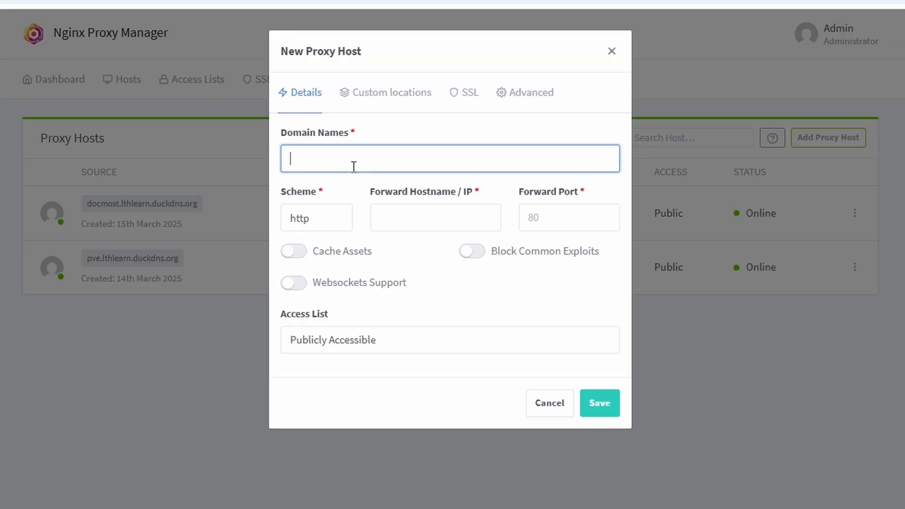
pyautogui.write('vaulwa')
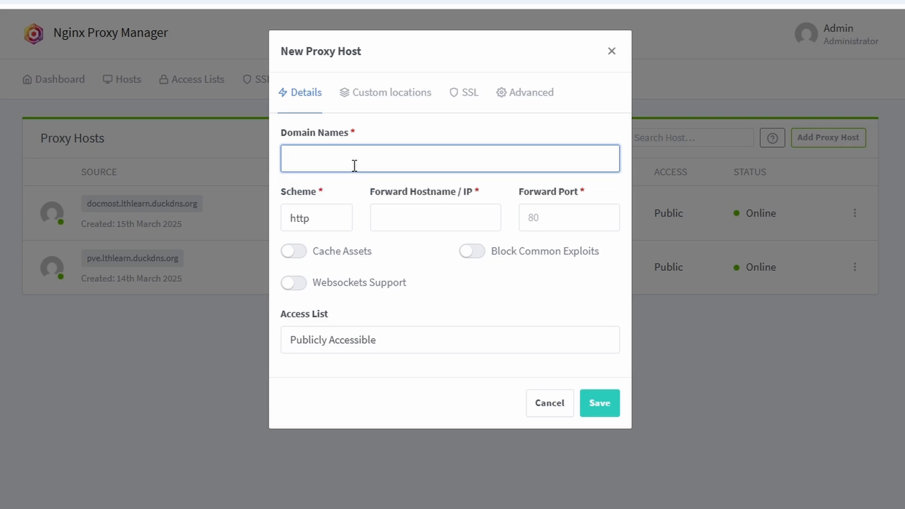
pyautogui.moveTo(361, 185)
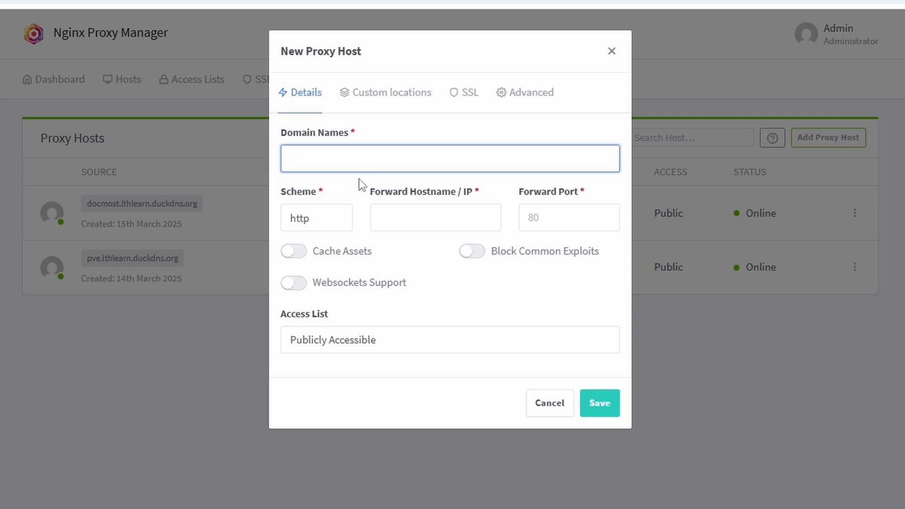
pyautogui.write('vaultwarden.')
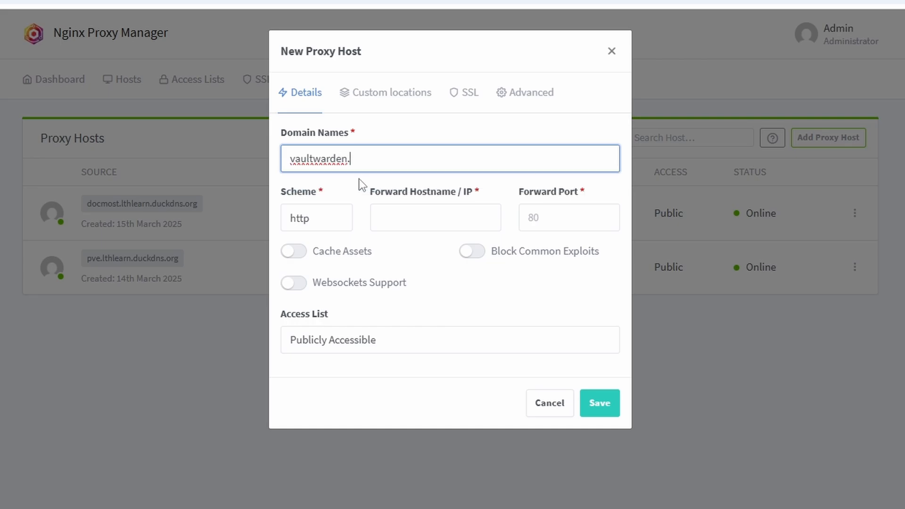
pyautogui.write('lthlearn')
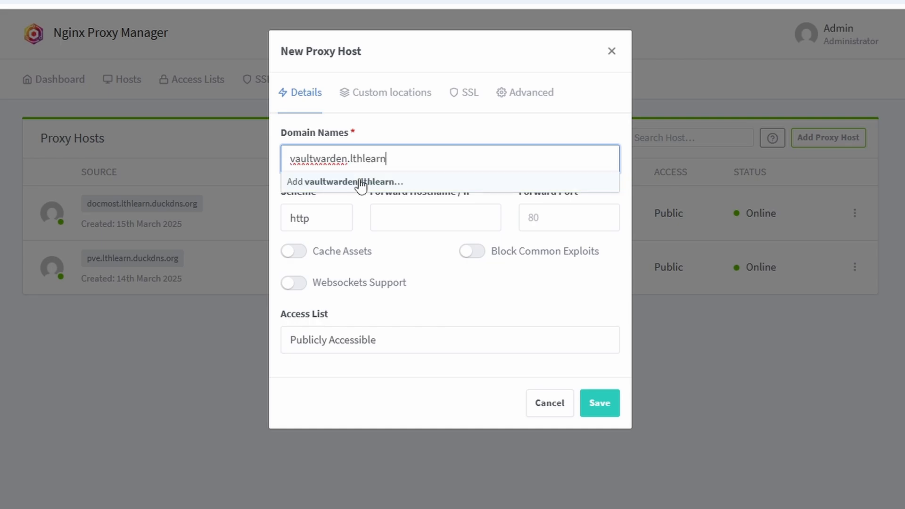
pyautogui.write('.duckdns.org')
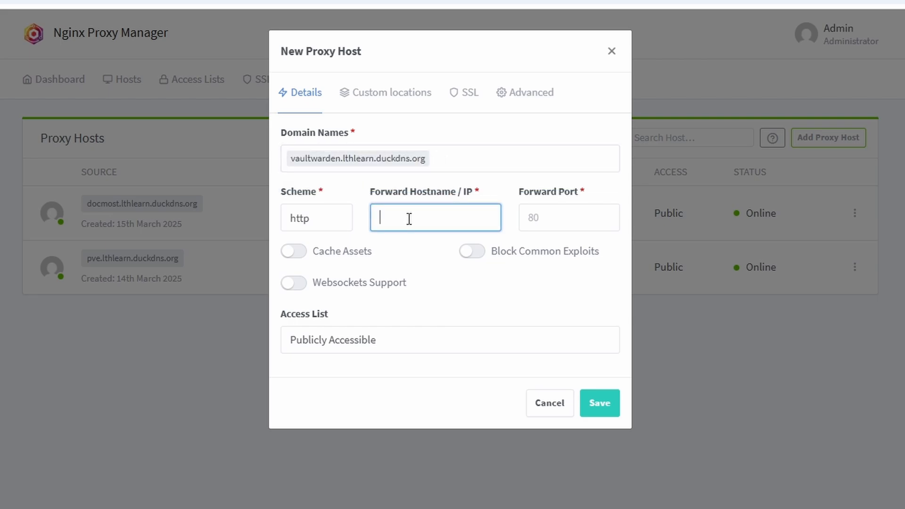
pyautogui.write('8')
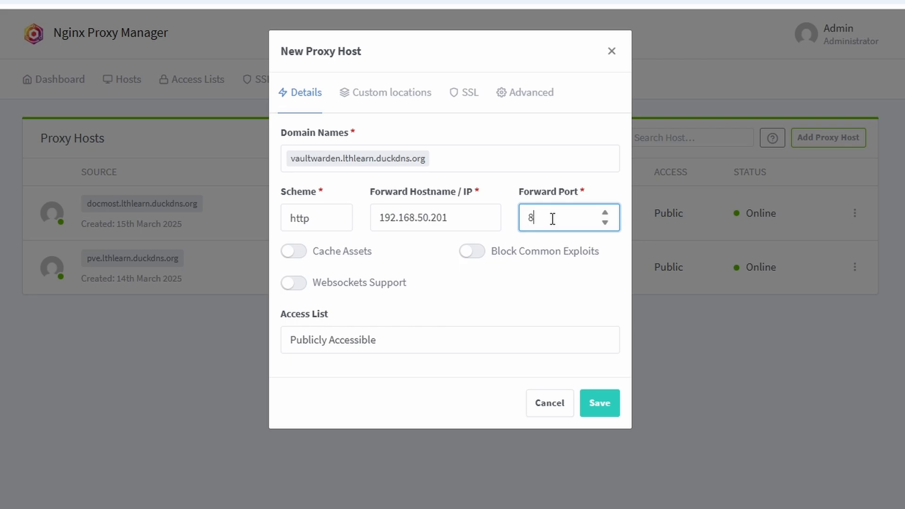
pyautogui.write('0')
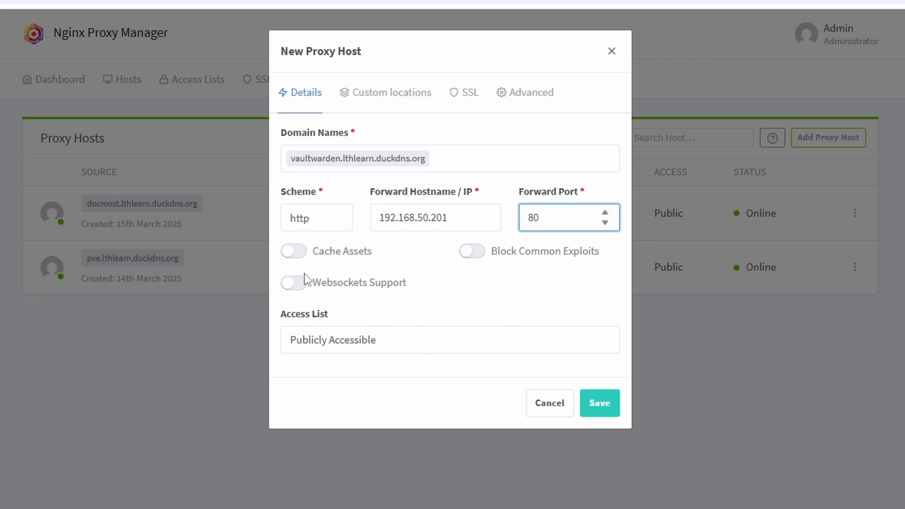
# - Select the wildcard certificate, enable Force SSL, and save the proxy host
pyautogui.click(392, 92)
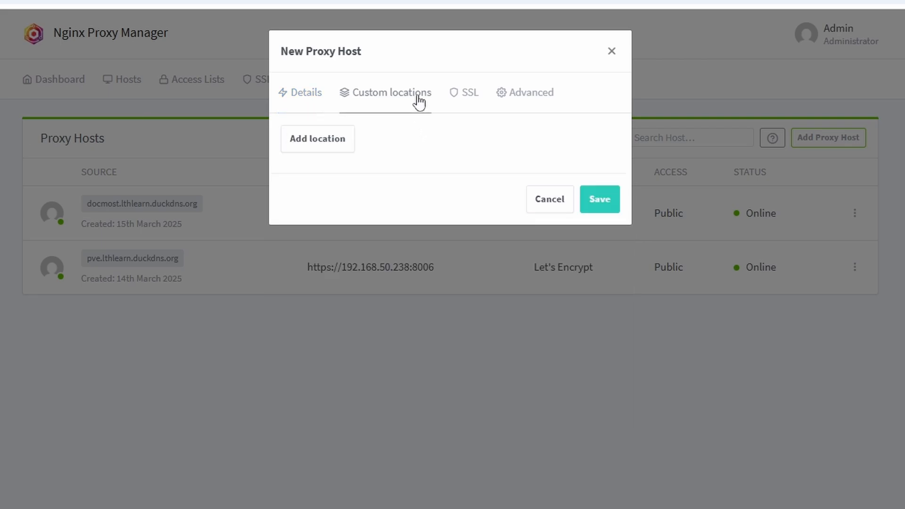
pyautogui.click(471, 92)
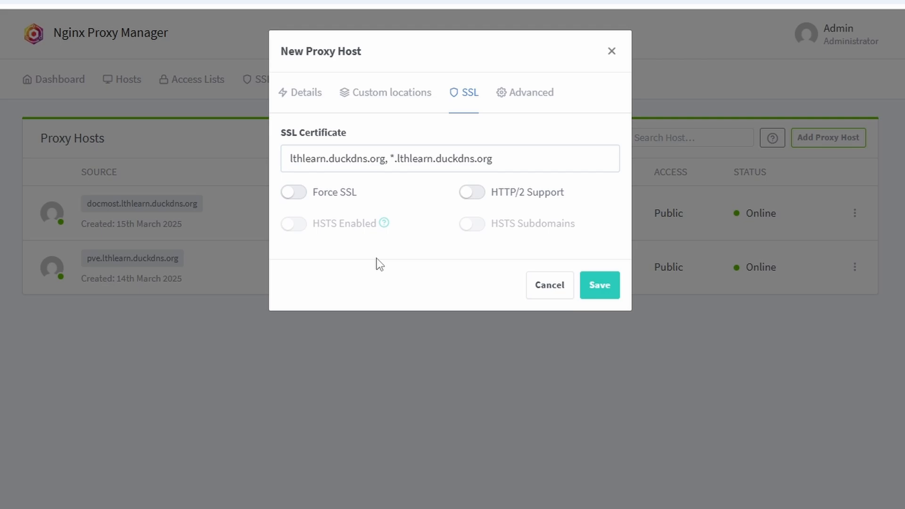
pyautogui.click(293, 192)
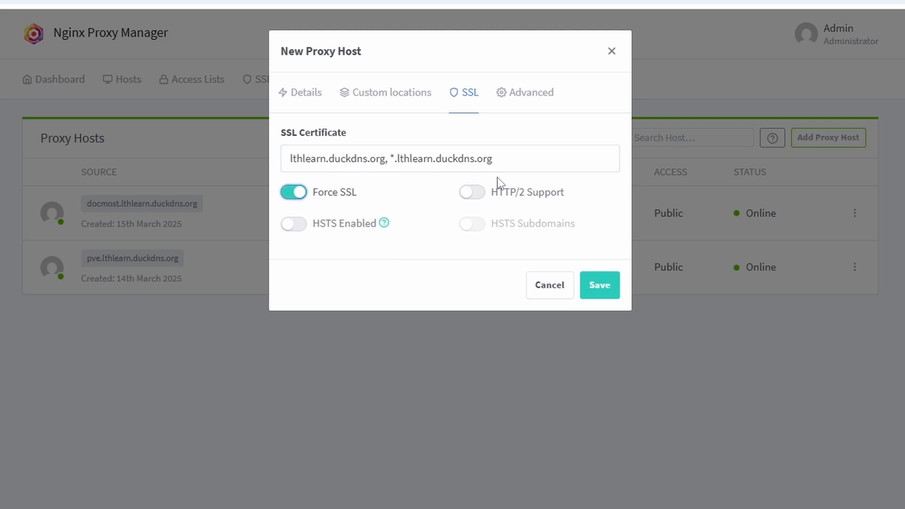
pyautogui.click(599, 285)
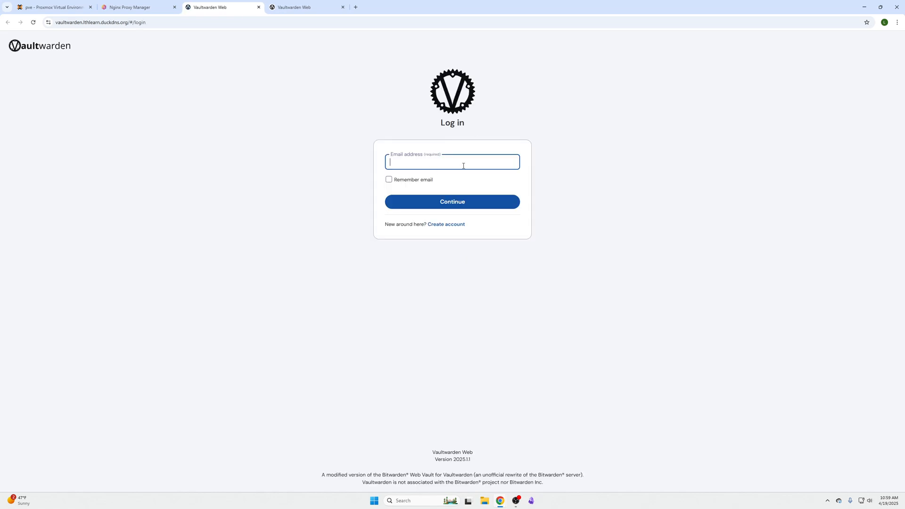
pyautogui.moveTo(75, 49)
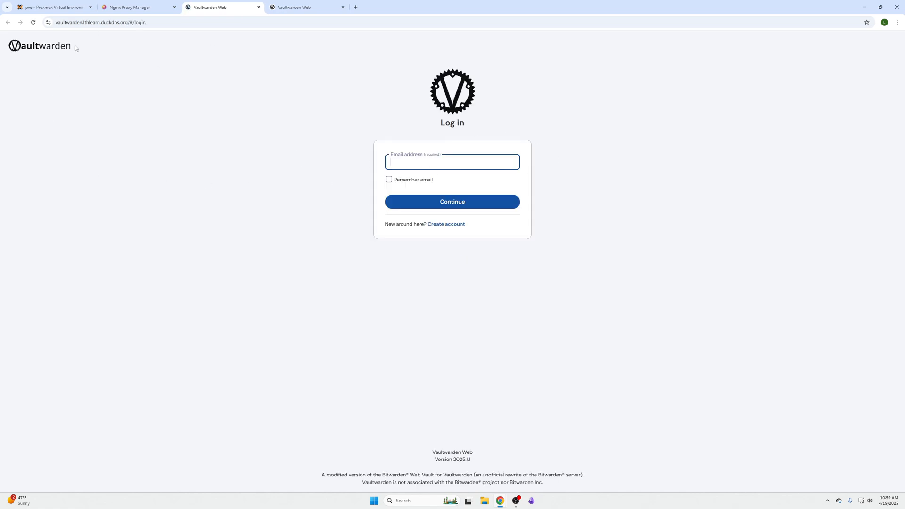
# - Follow the Create account link on the Vaultwarden login page
pyautogui.click(452, 201)
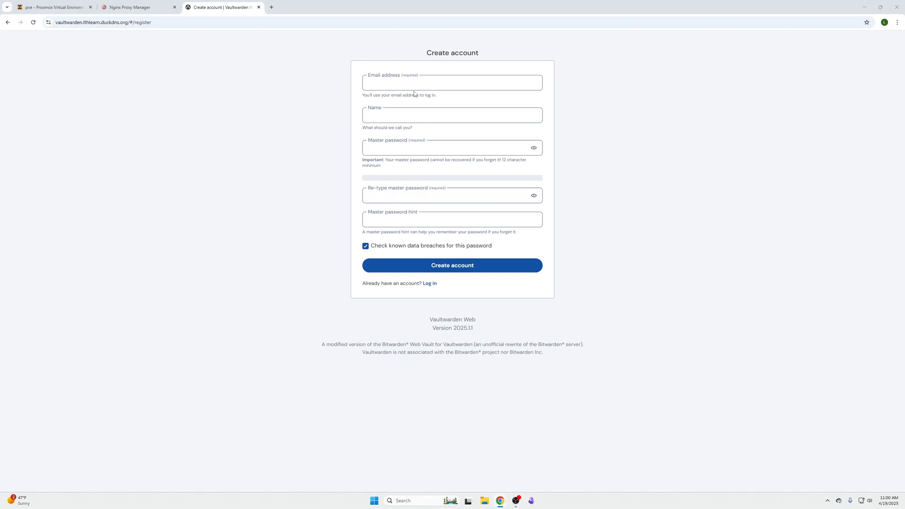
# - Enter email, name, master password and hint text 'lights are lighting up wery tall', then register
pyautogui.click(453, 82)
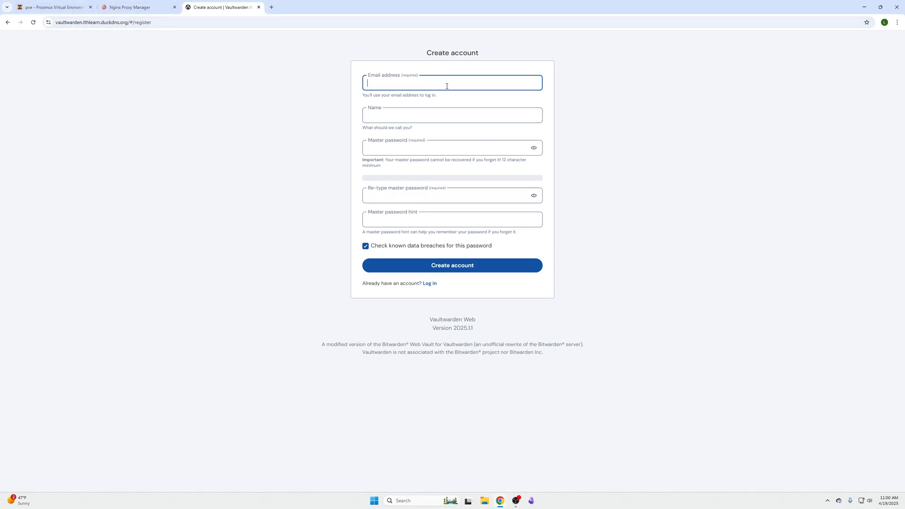
pyautogui.moveTo(682, 79)
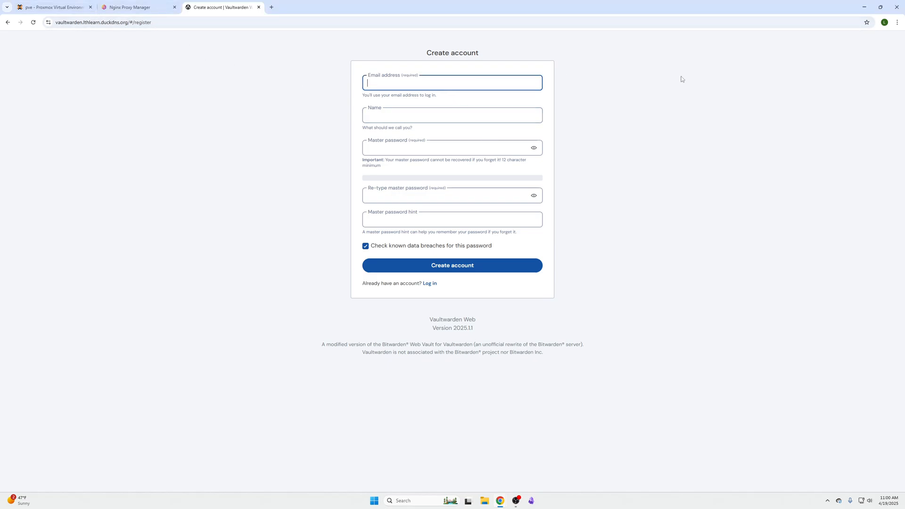
pyautogui.moveTo(304, 36)
pyautogui.write('a')
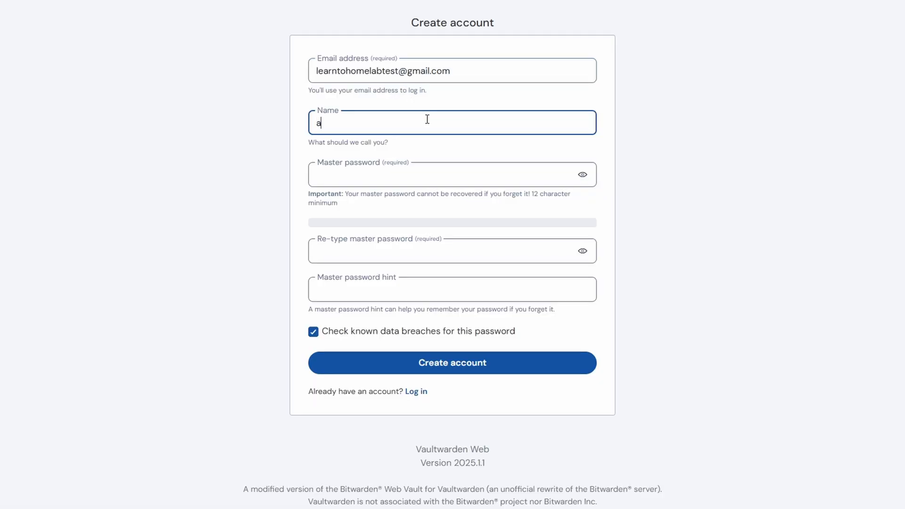
pyautogui.write('be')
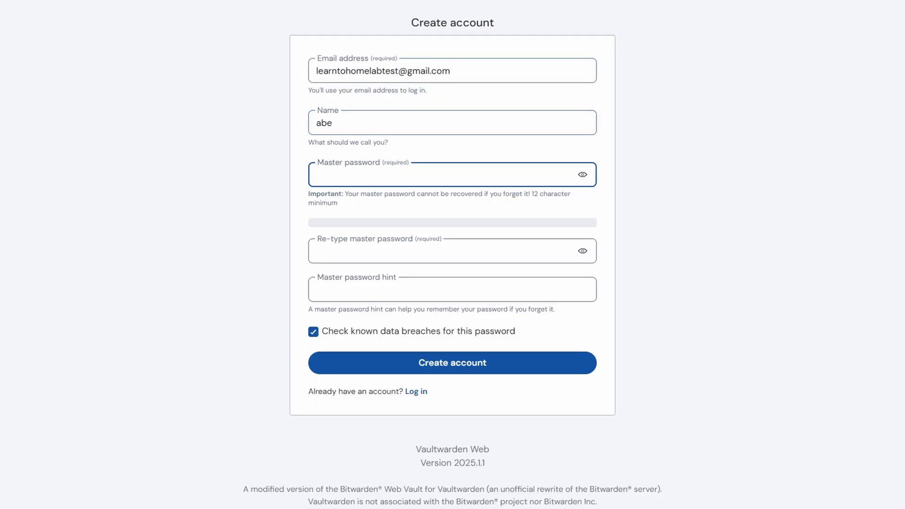
pyautogui.click(452, 363)
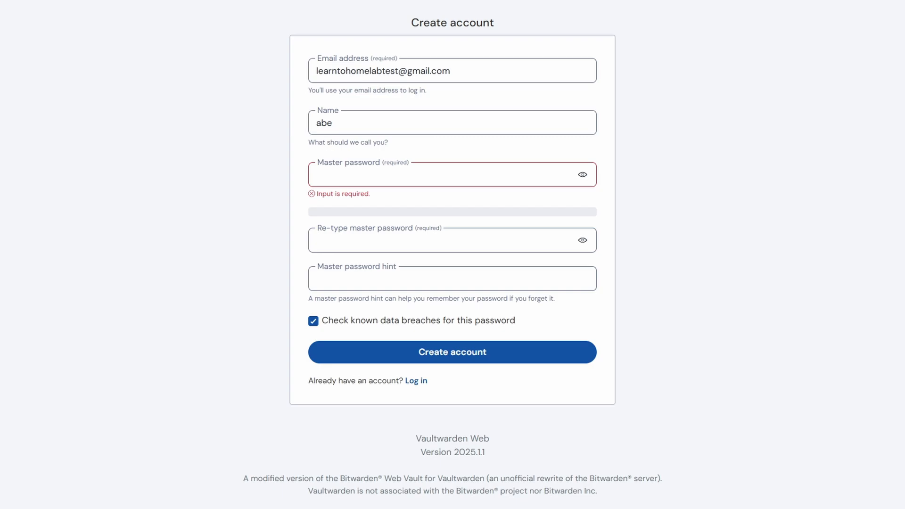
pyautogui.moveTo(422, 165)
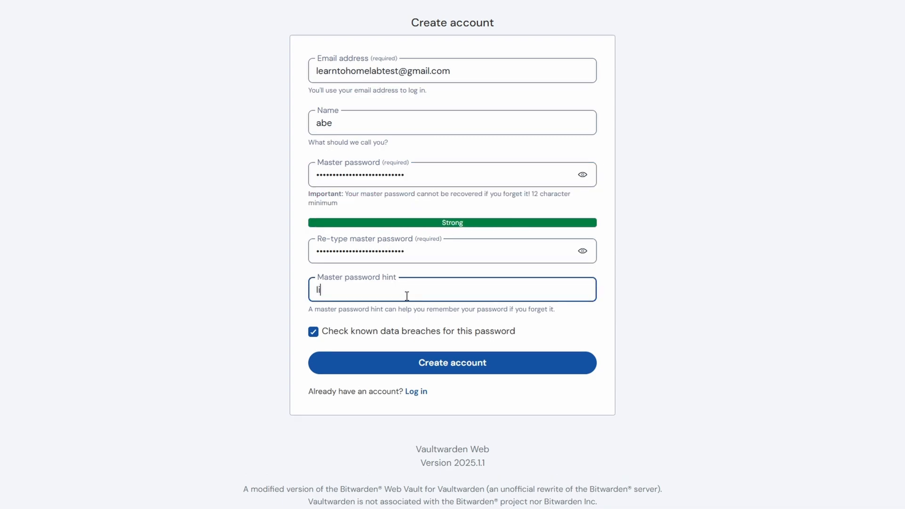
pyautogui.write('lights are lighti')
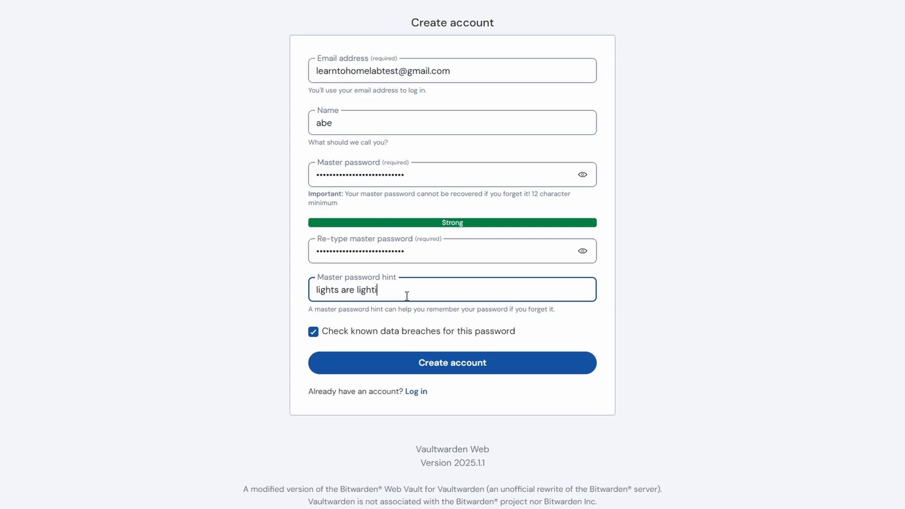
pyautogui.write('ng up w')
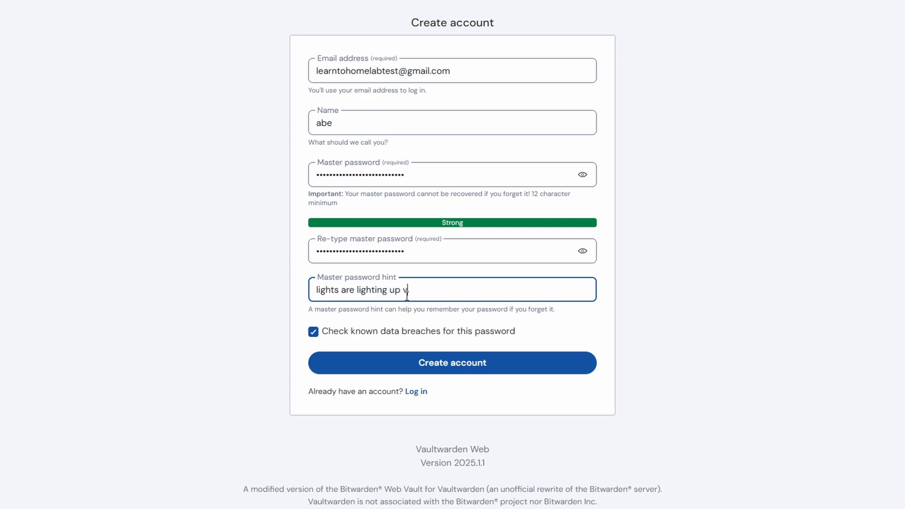
pyautogui.write('ery tall')
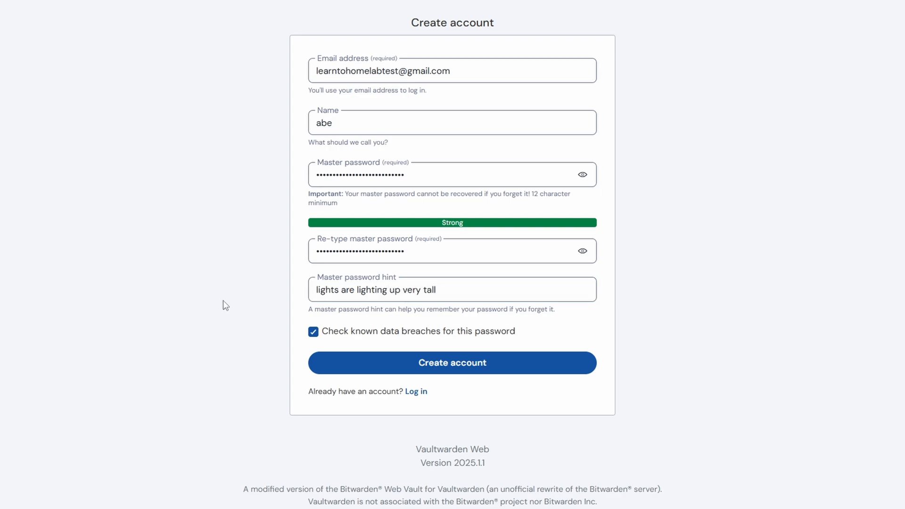
pyautogui.moveTo(251, 320)
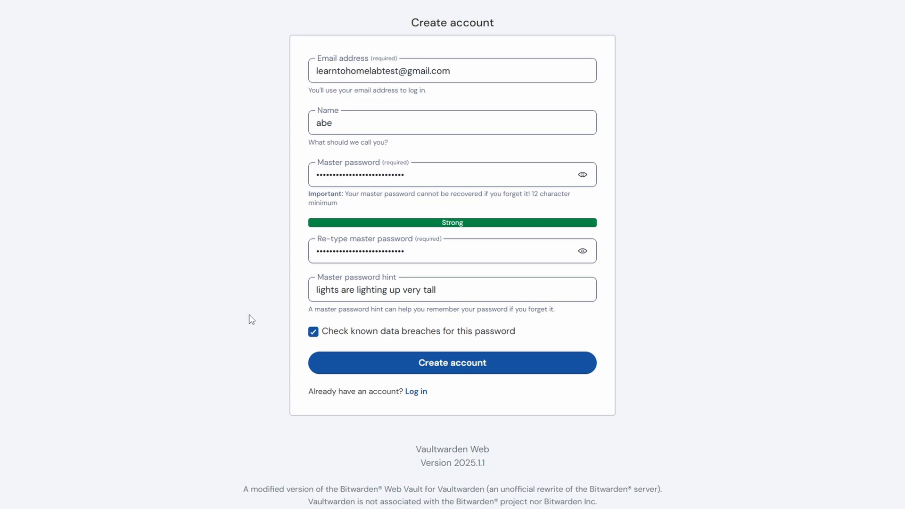
pyautogui.moveTo(484, 351)
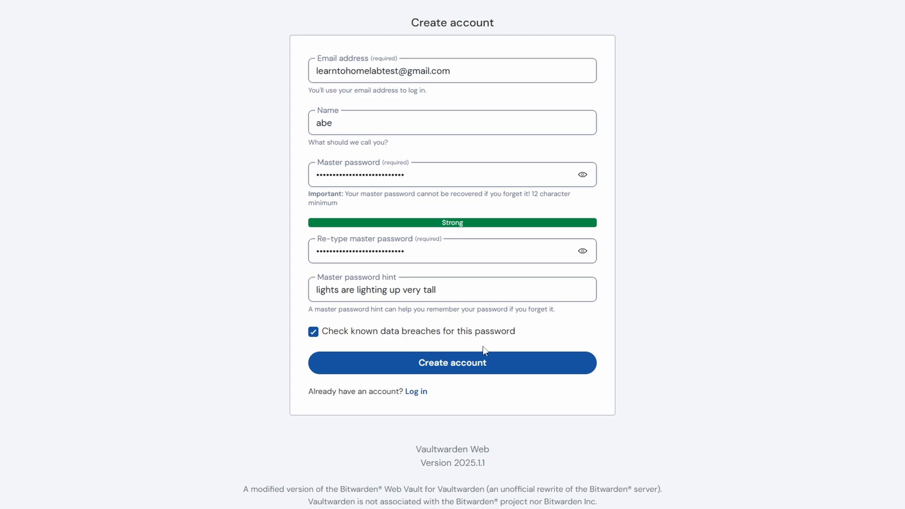
pyautogui.click(453, 363)
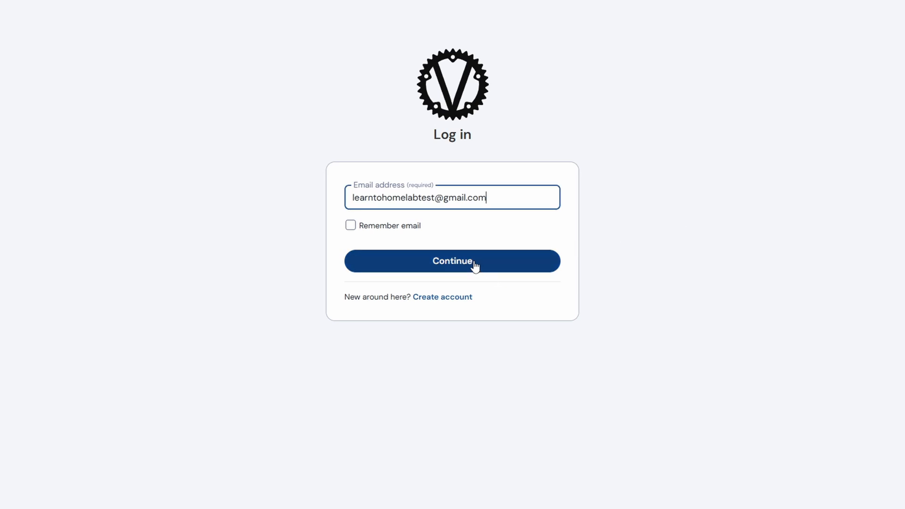
# - Log in to the empty vault with the master password and open the browser-extension install page
pyautogui.click(452, 261)
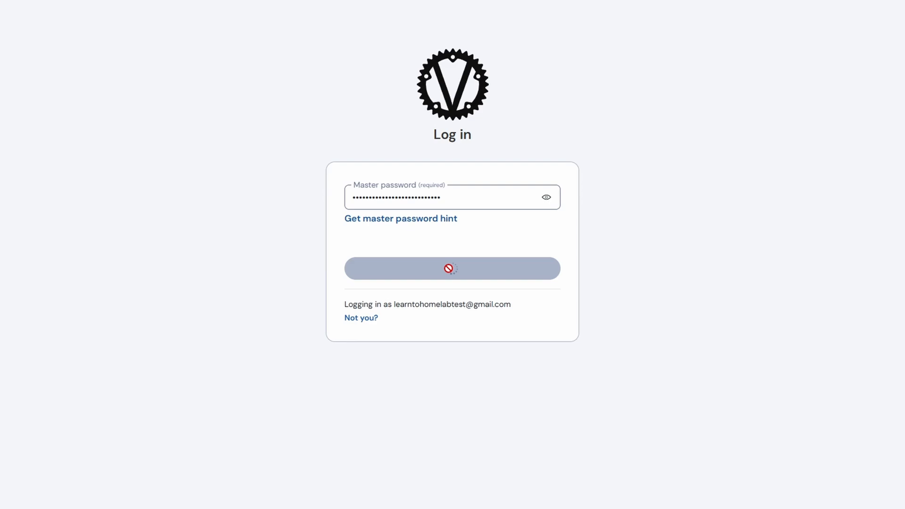
pyautogui.click(453, 268)
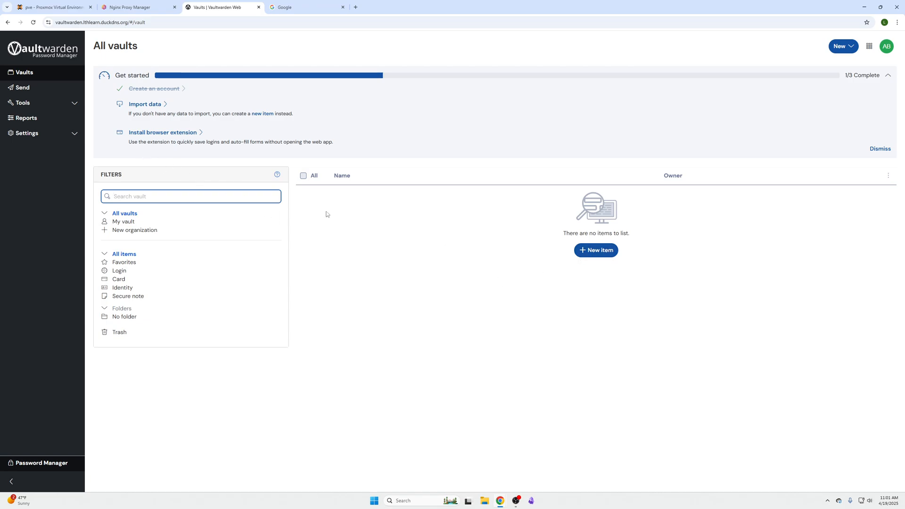
pyautogui.moveTo(597, 250)
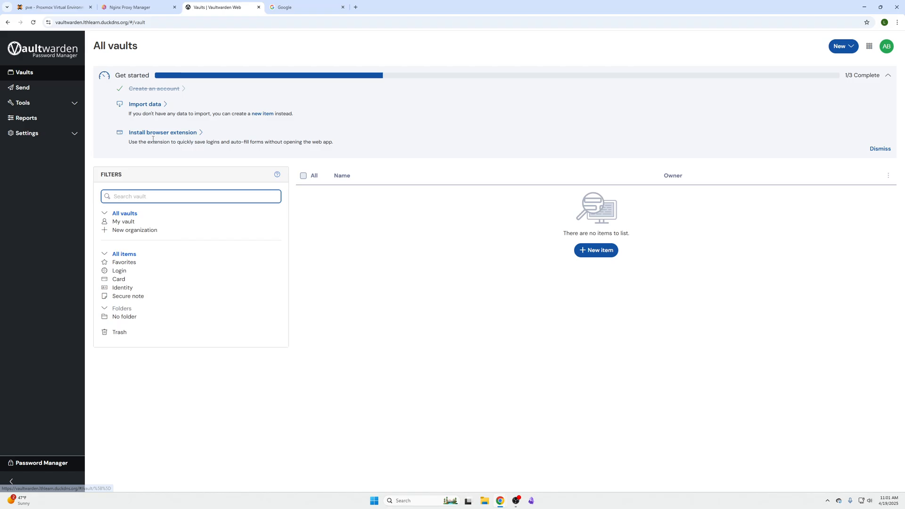
pyautogui.moveTo(163, 134)
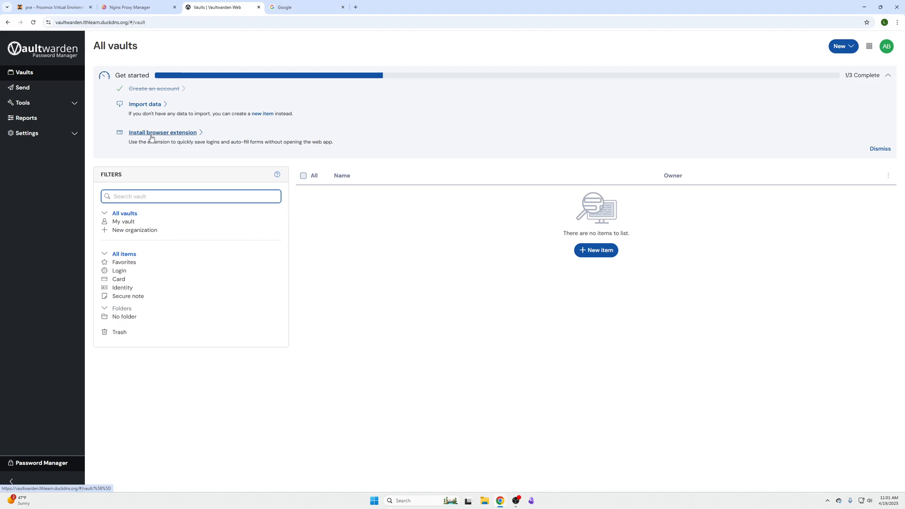
pyautogui.click(163, 133)
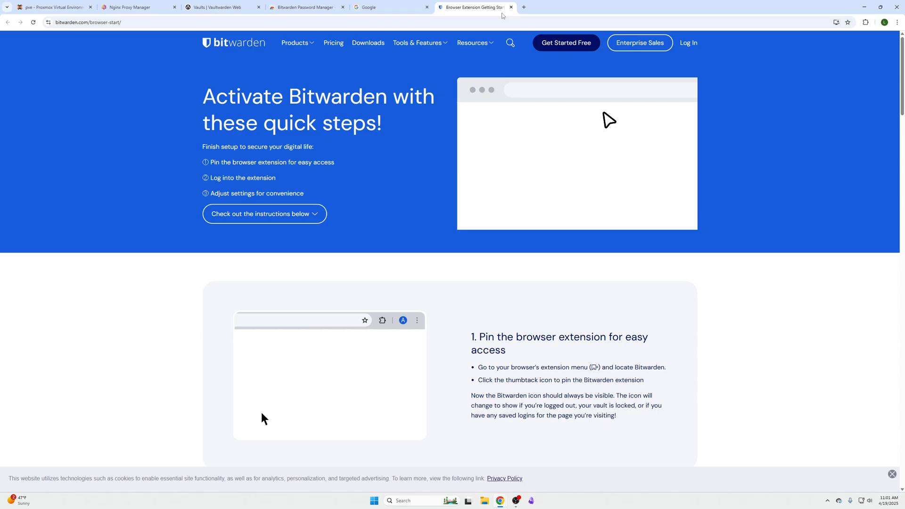
# - Pin the Bitwarden Password Manager extension to the browser toolbar
pyautogui.scroll(-3)
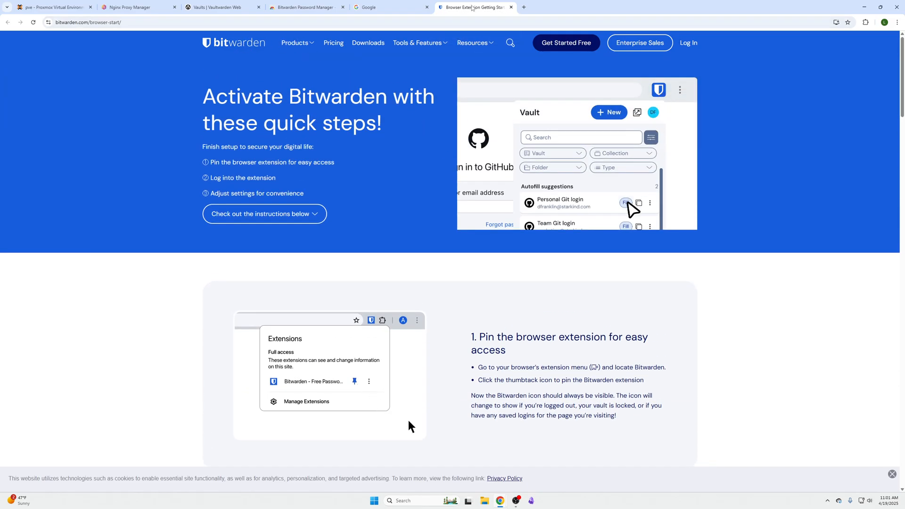
pyautogui.click(510, 8)
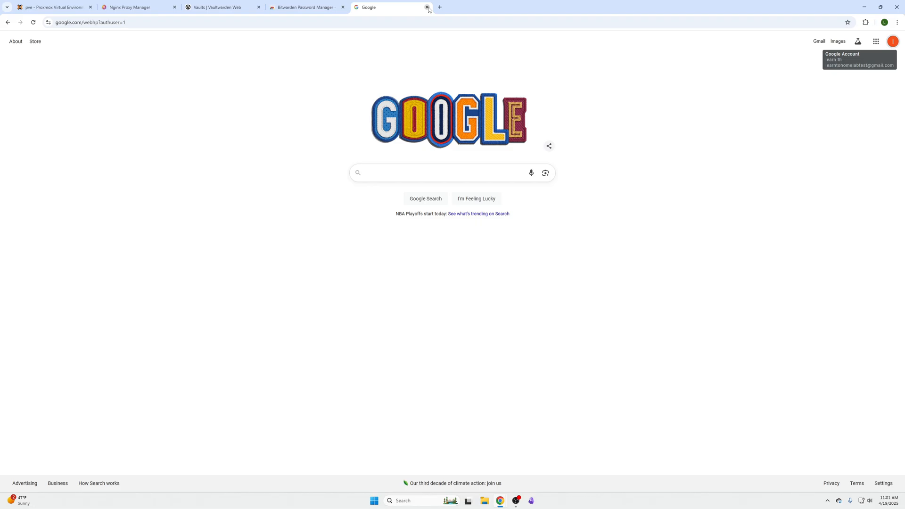
pyautogui.click(439, 7)
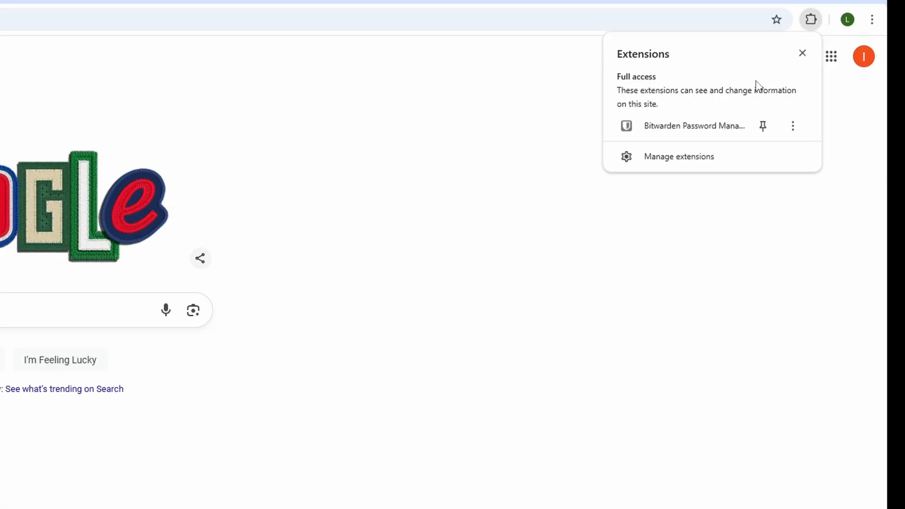
pyautogui.click(763, 126)
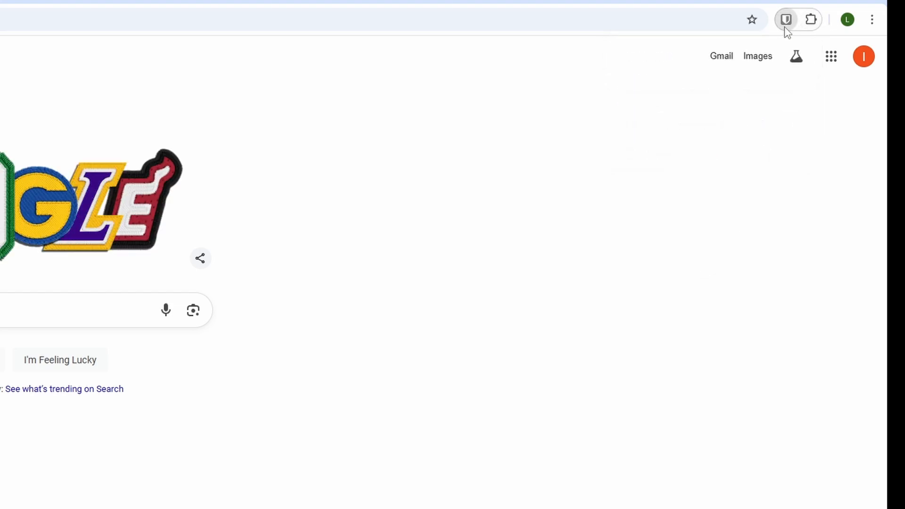
# - Choose self-hosted in the Bitwarden popup's Accessing dropdown, then open a fresh tab
pyautogui.click(786, 19)
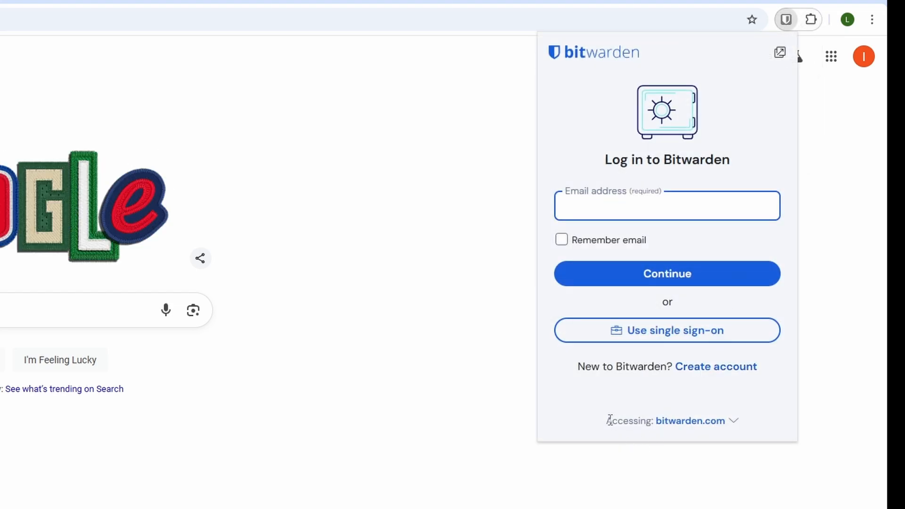
pyautogui.click(735, 421)
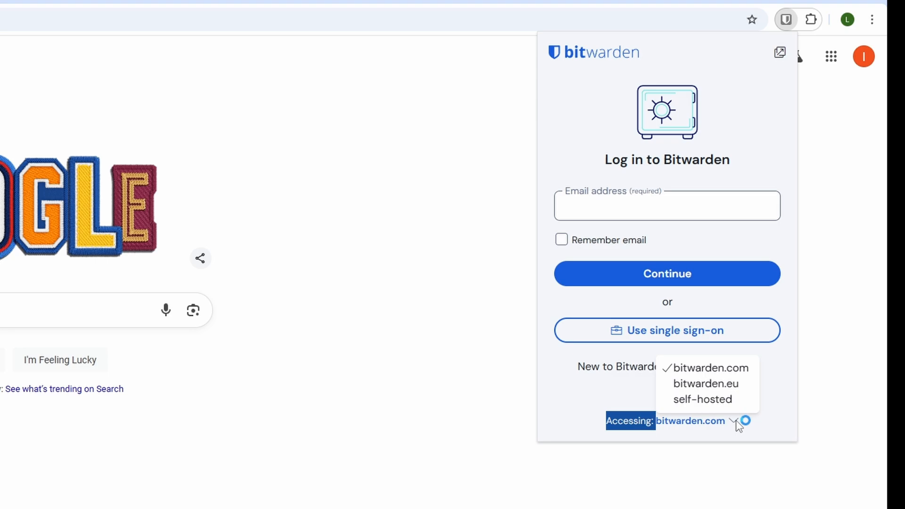
pyautogui.click(703, 399)
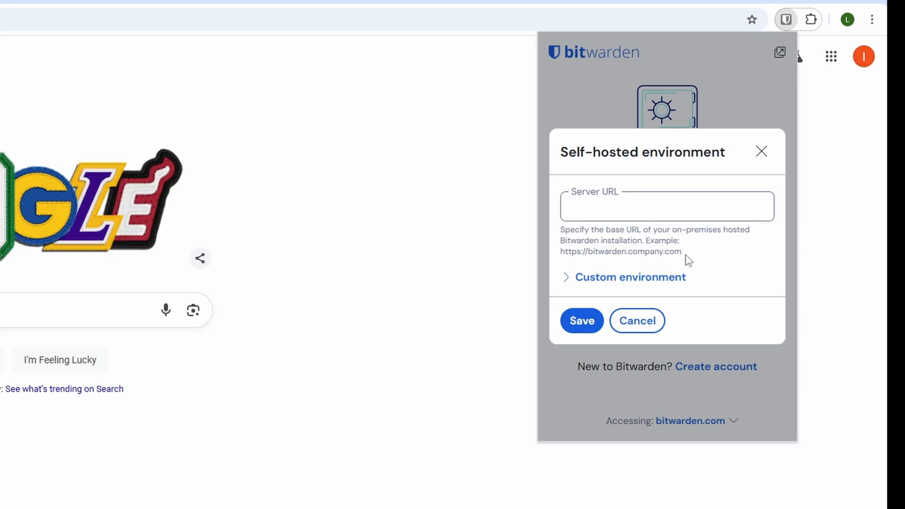
pyautogui.click(133, 7)
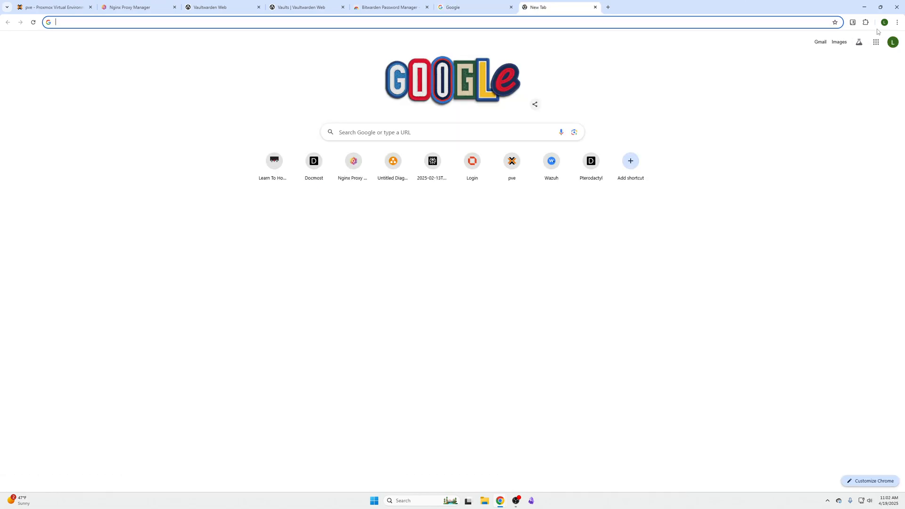
# - Point the Bitwarden extension at the self-hosted Vaultwarden server address and save it
pyautogui.click(853, 22)
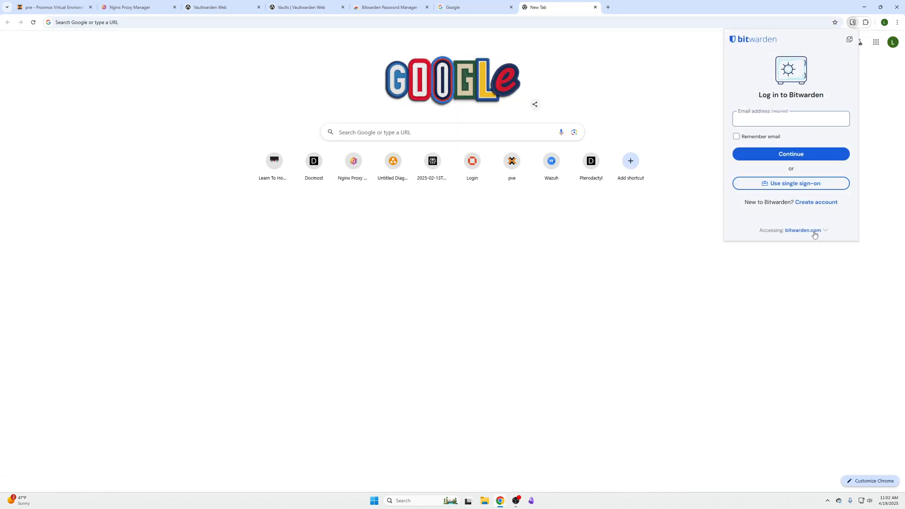
pyautogui.click(802, 229)
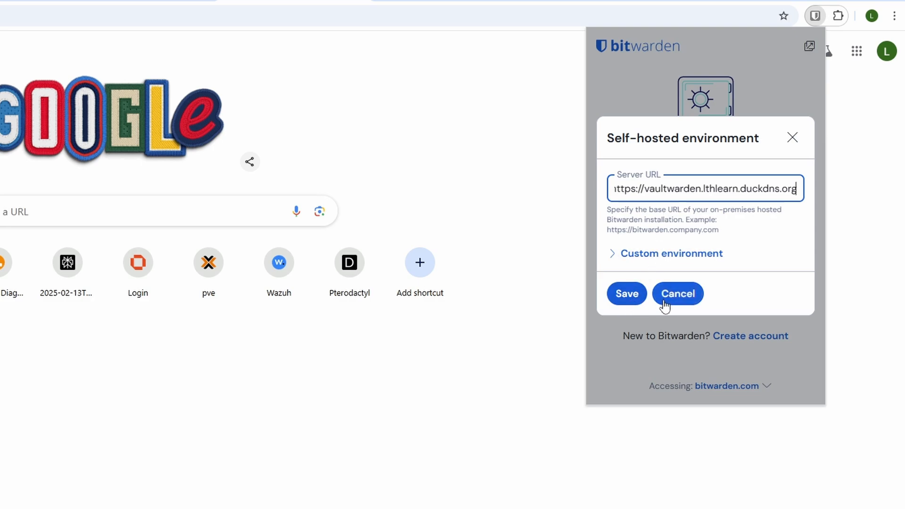
pyautogui.click(627, 293)
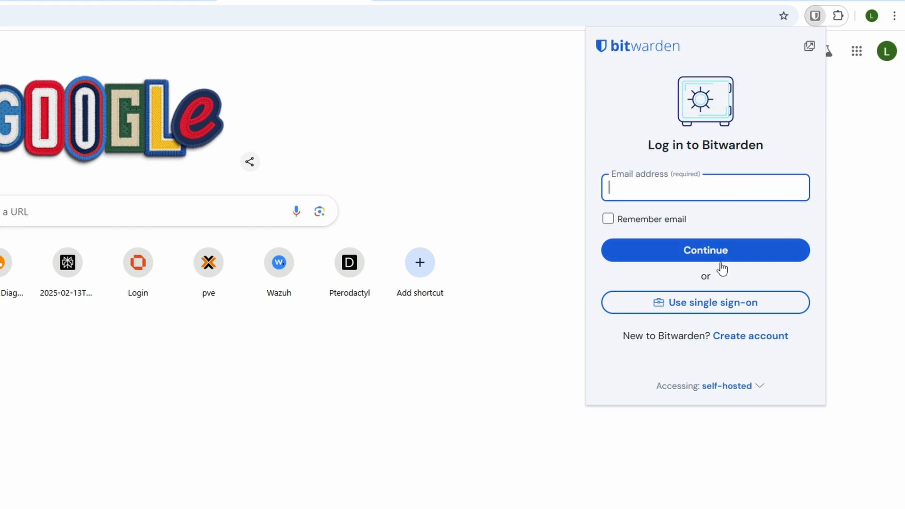
pyautogui.moveTo(643, 208)
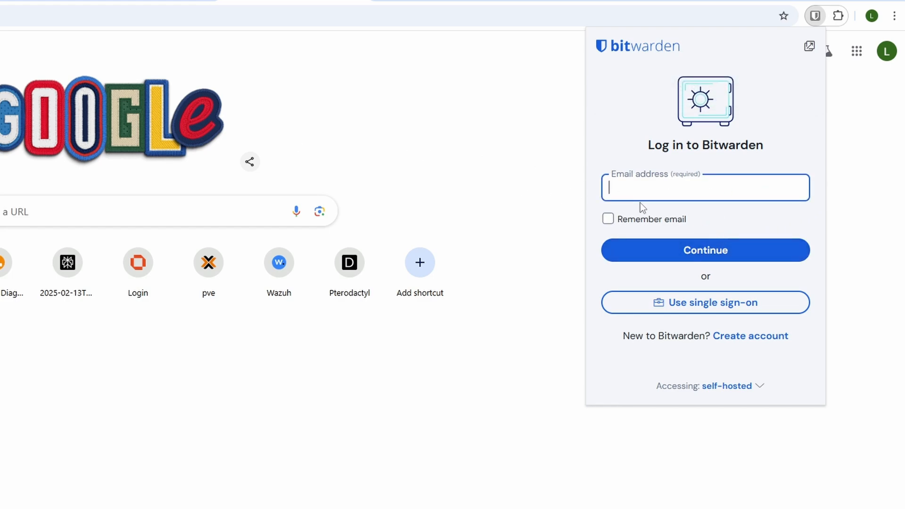
# - Log in to the extension with email and master password to view the empty vault
pyautogui.click(705, 250)
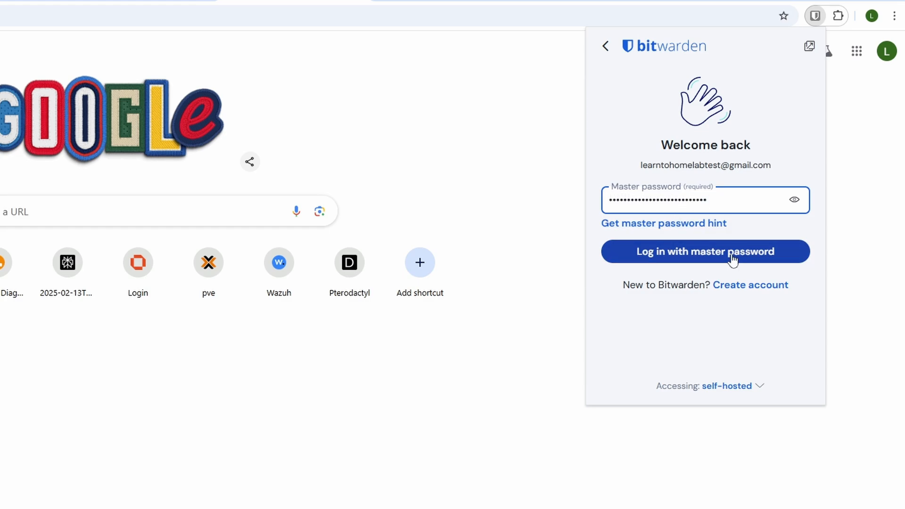
pyautogui.click(705, 251)
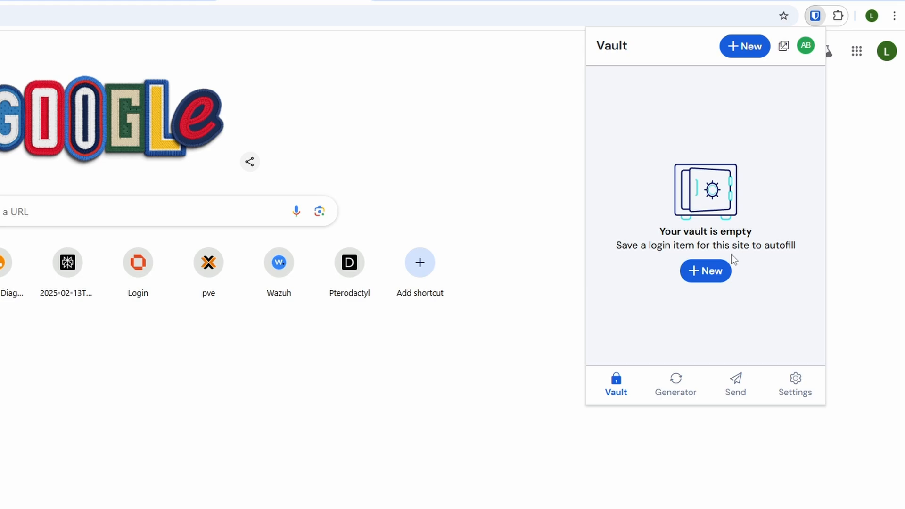
pyautogui.moveTo(864, 22)
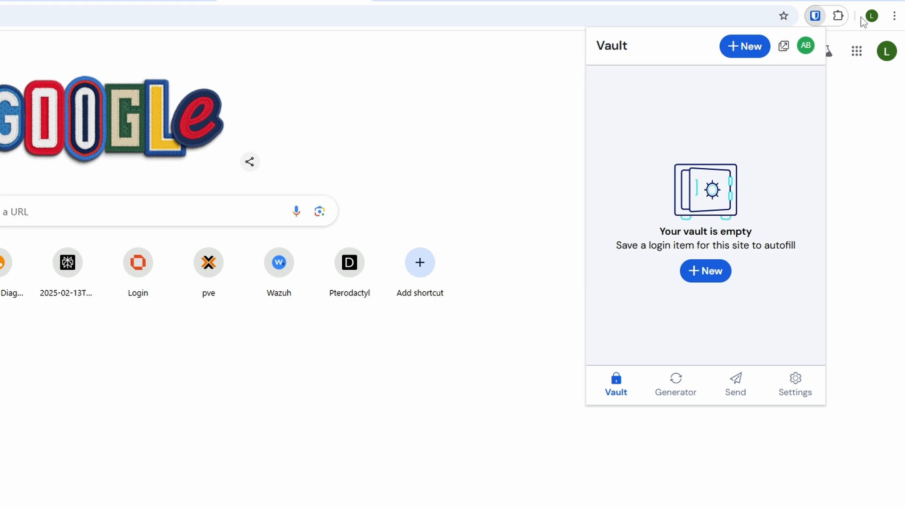
pyautogui.click(815, 16)
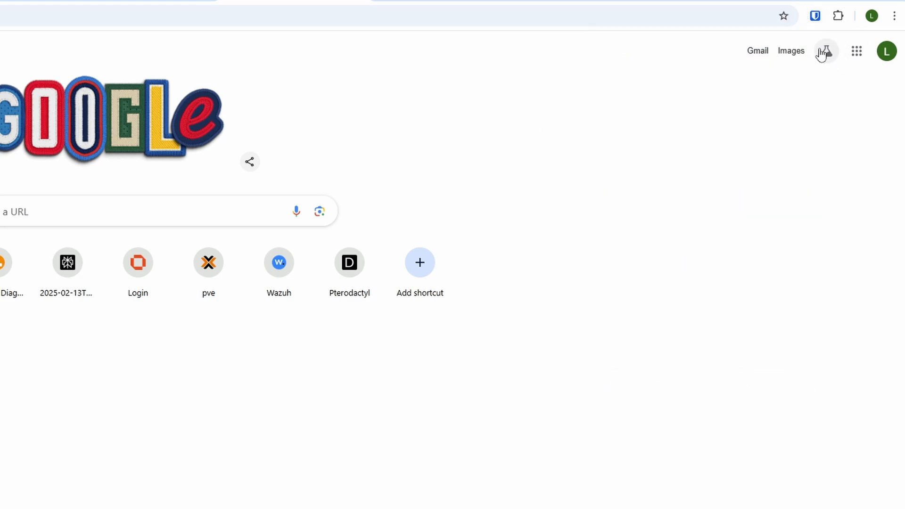
pyautogui.click(853, 23)
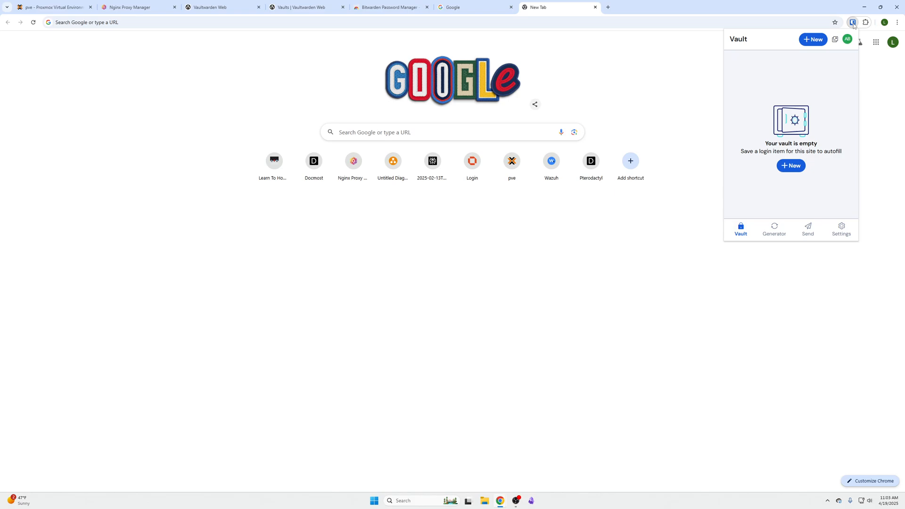
pyautogui.moveTo(770, 75)
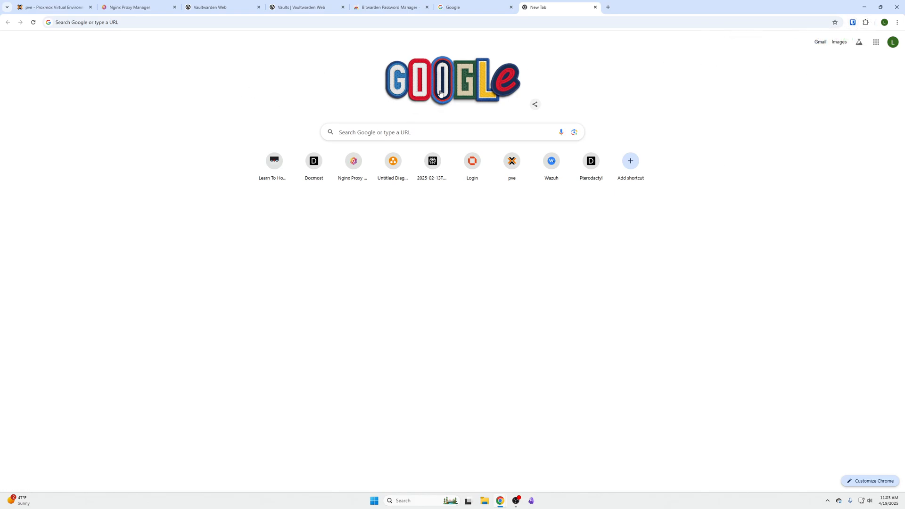
pyautogui.moveTo(226, 176)
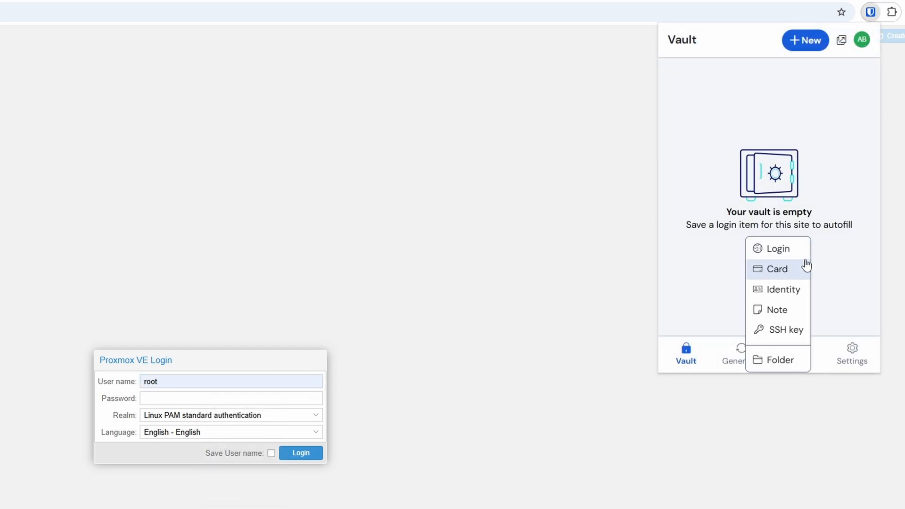
# - Save login '192.168.50.238' with username root and its password, then autofill the Proxmox form
pyautogui.click(778, 248)
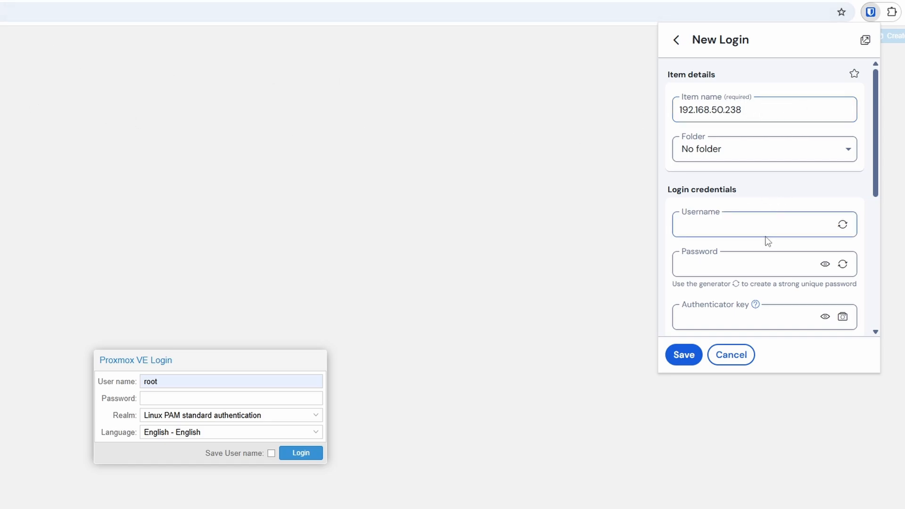
pyautogui.write('root')
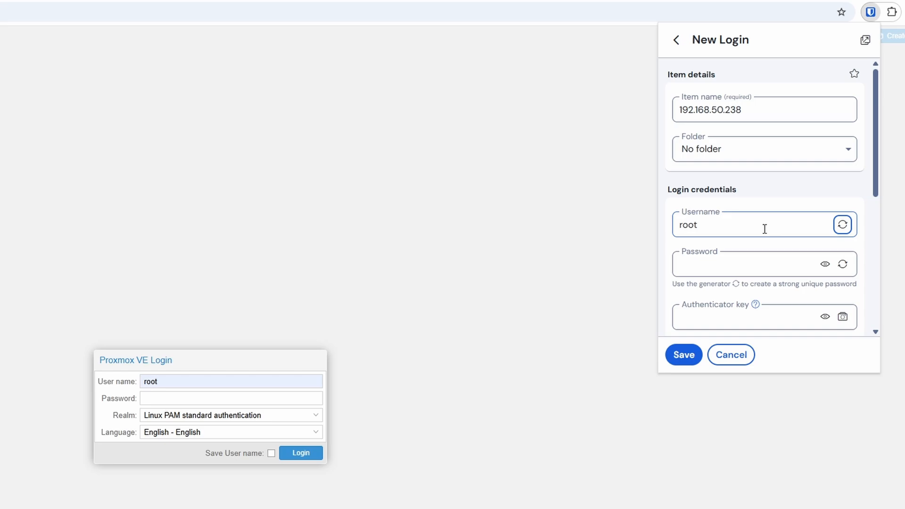
pyautogui.click(762, 264)
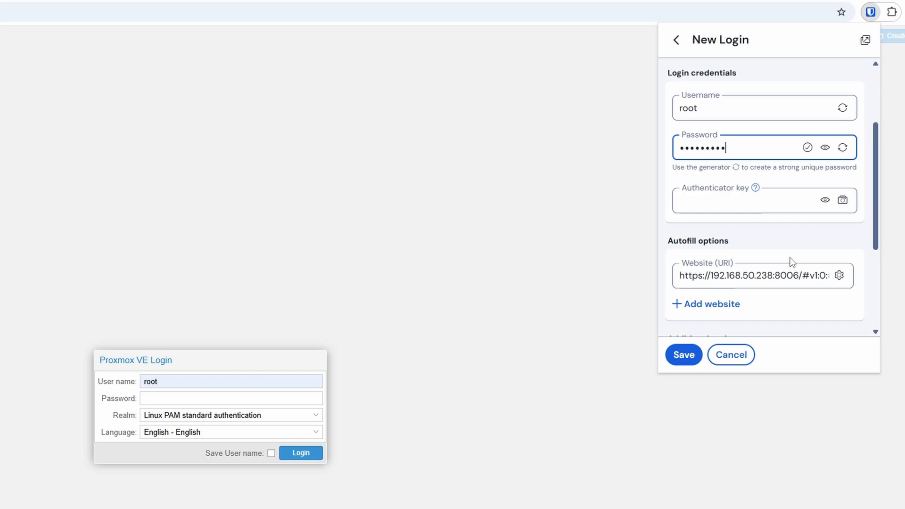
pyautogui.scroll(-3)
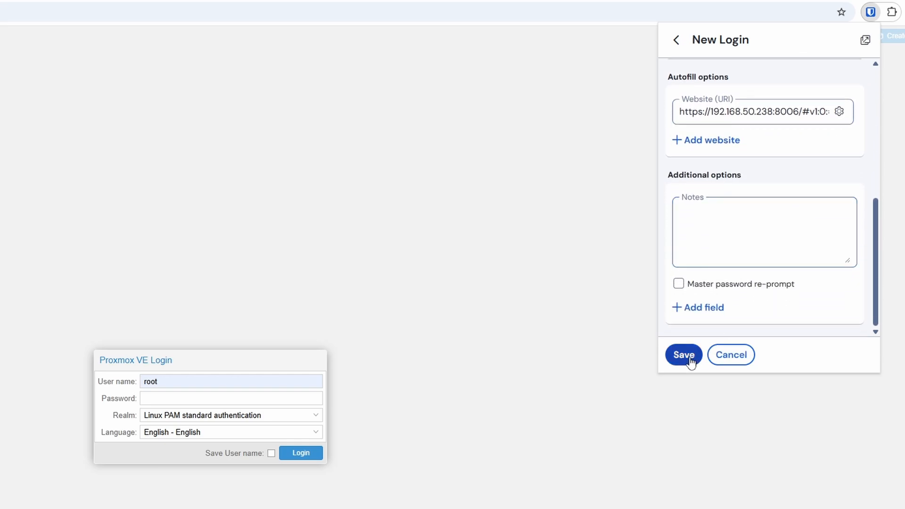
pyautogui.click(684, 355)
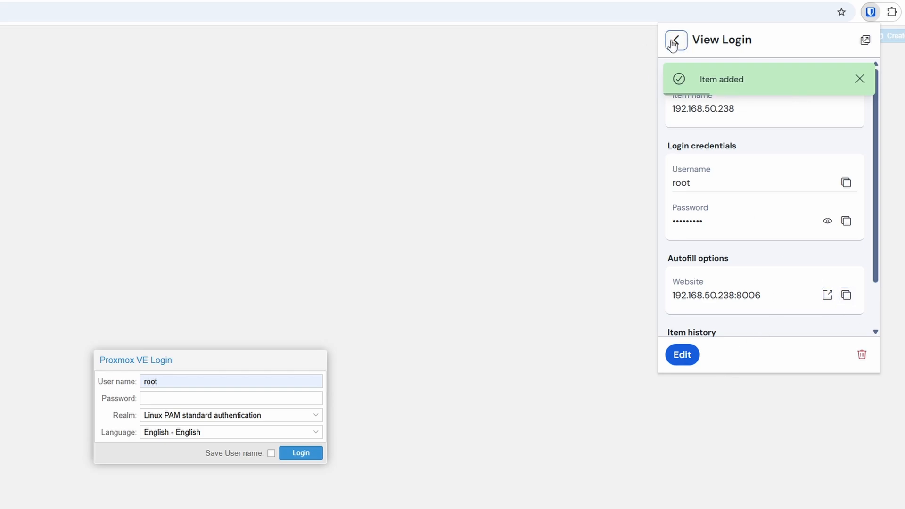
pyautogui.click(676, 40)
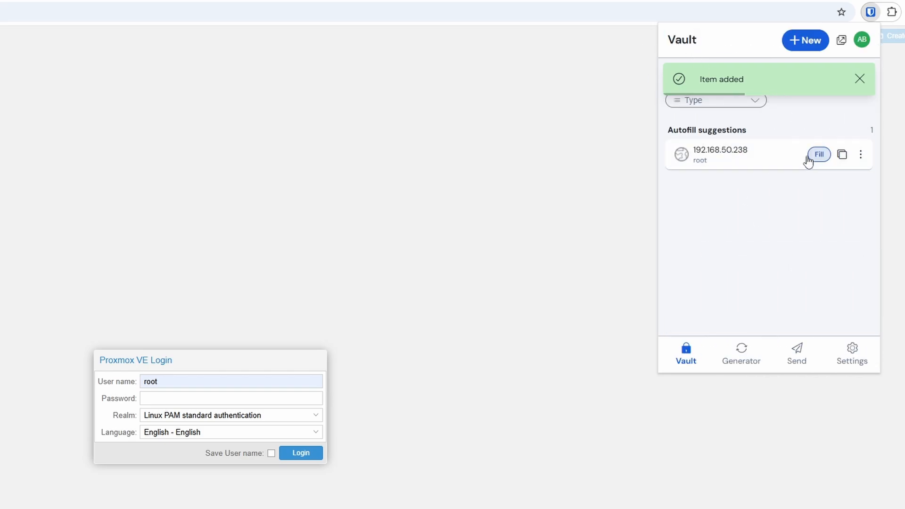
pyautogui.click(818, 154)
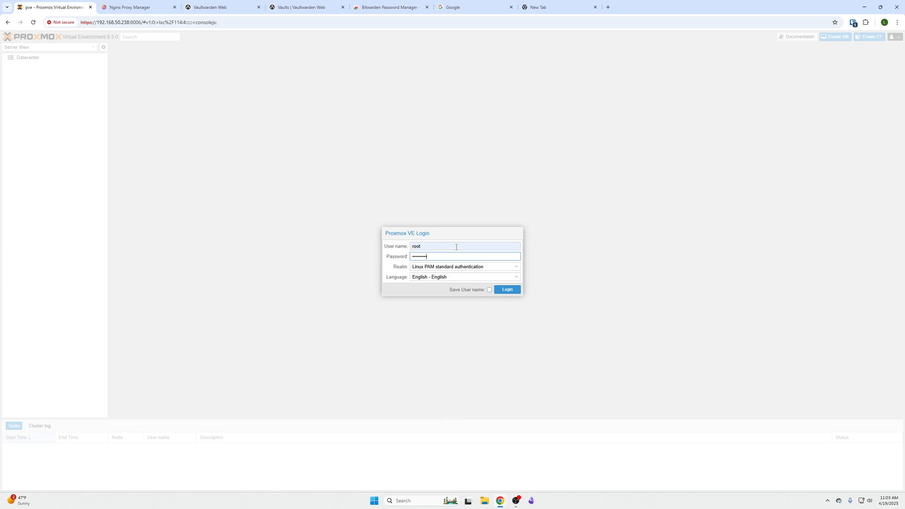
# - Sign in to Proxmox, dismiss the subscription notice, and review the saved 192.168.50.238 login
pyautogui.click(506, 289)
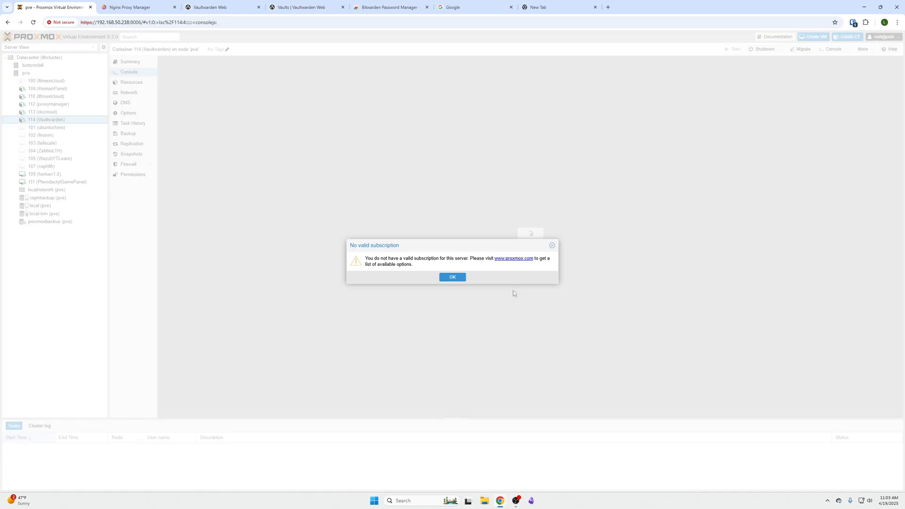
pyautogui.click(453, 278)
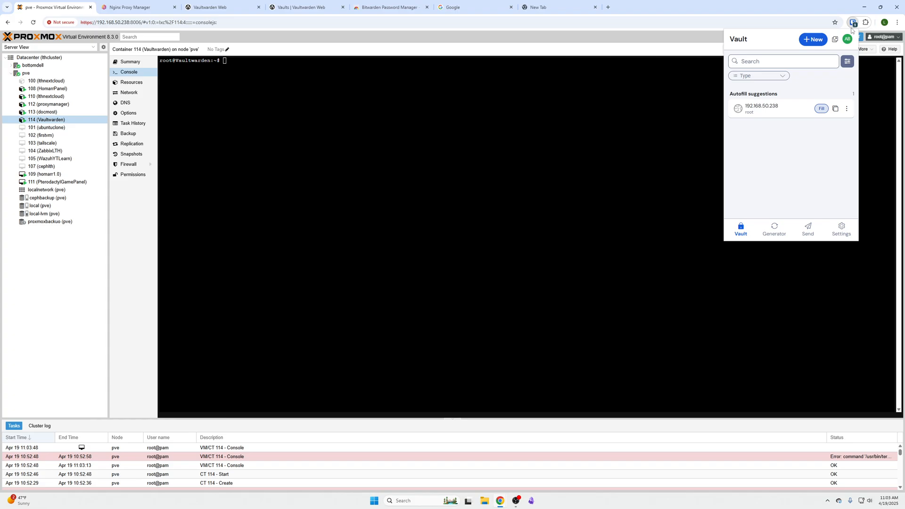
pyautogui.click(847, 108)
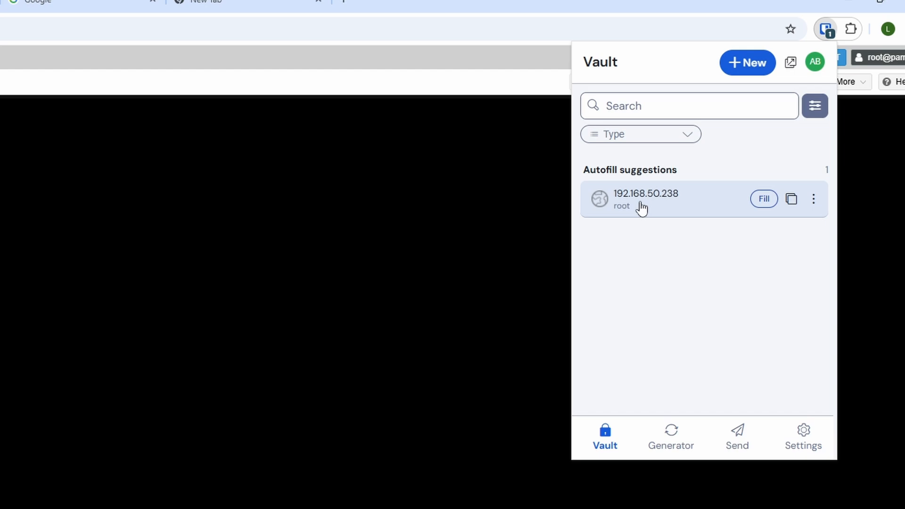
pyautogui.click(644, 199)
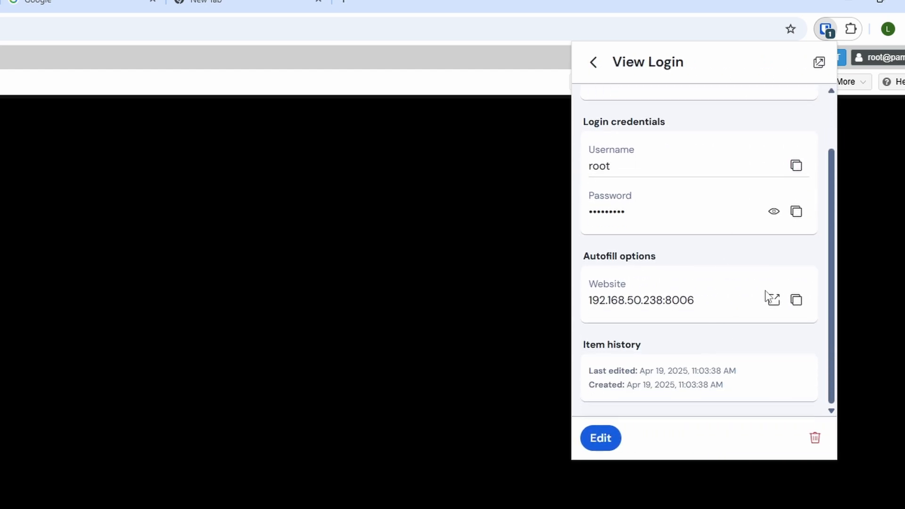
pyautogui.click(593, 62)
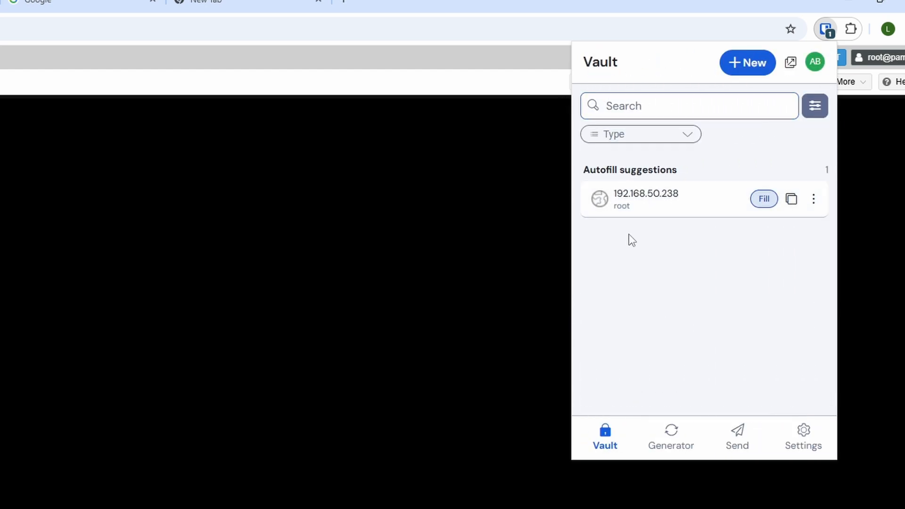
pyautogui.moveTo(622, 179)
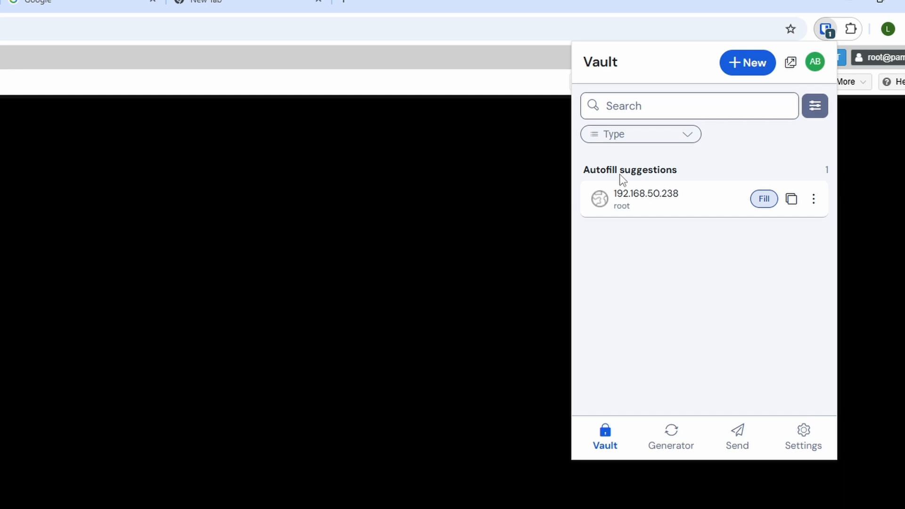